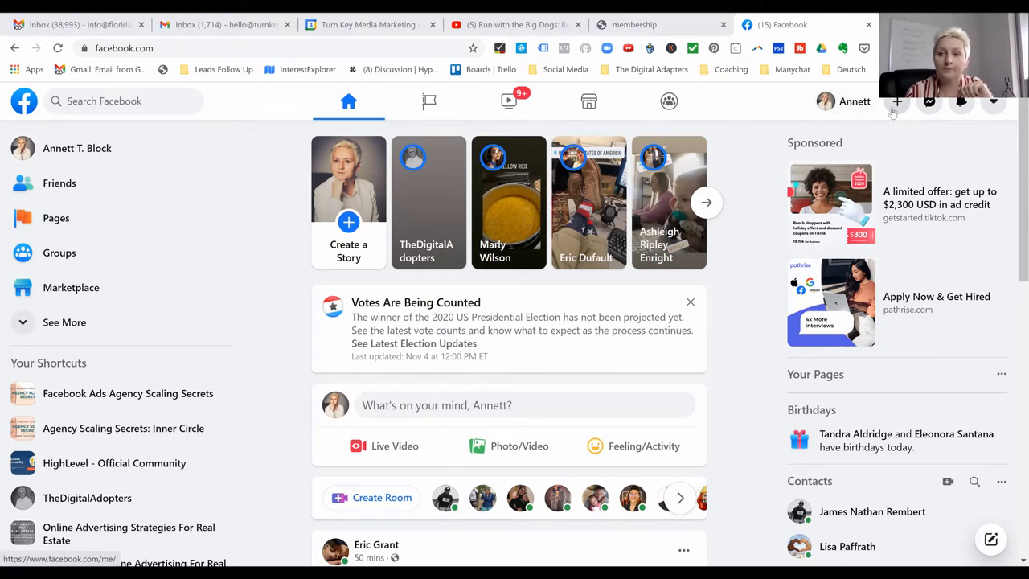
mouse_move(897, 101)
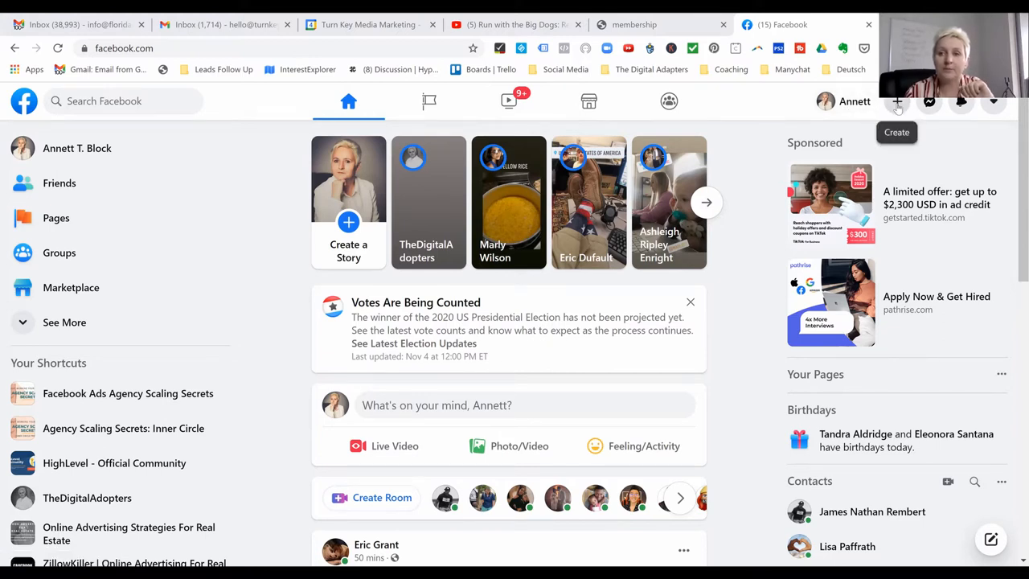
Start creating a new Page from the Create menu in the top bar
left_click(898, 102)
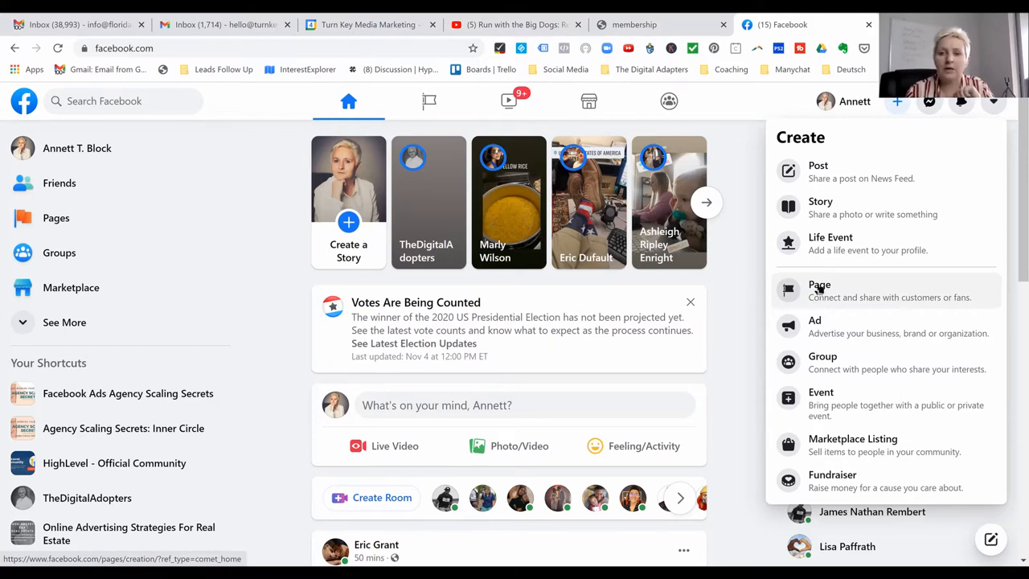
mouse_move(812, 292)
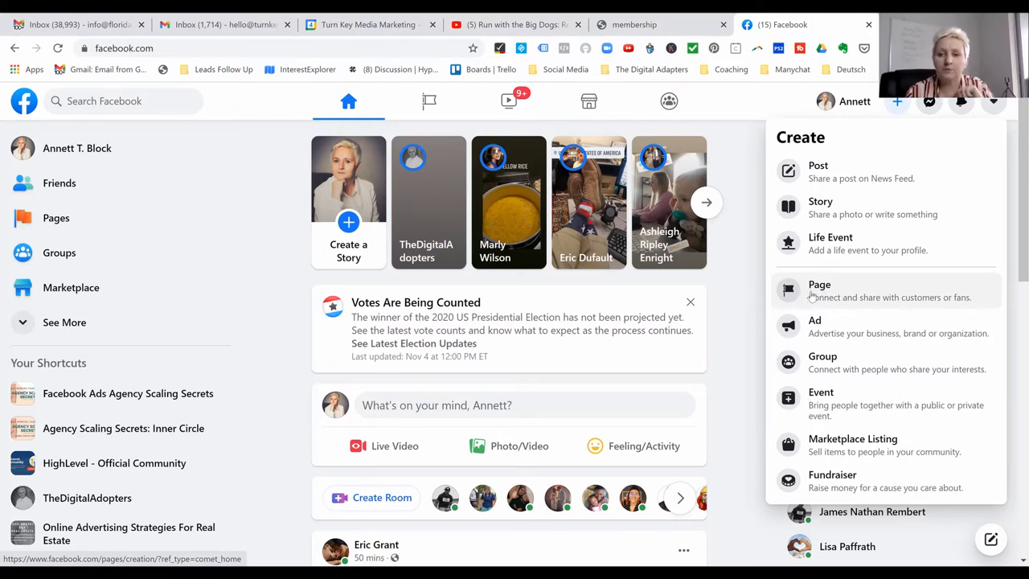
left_click(820, 290)
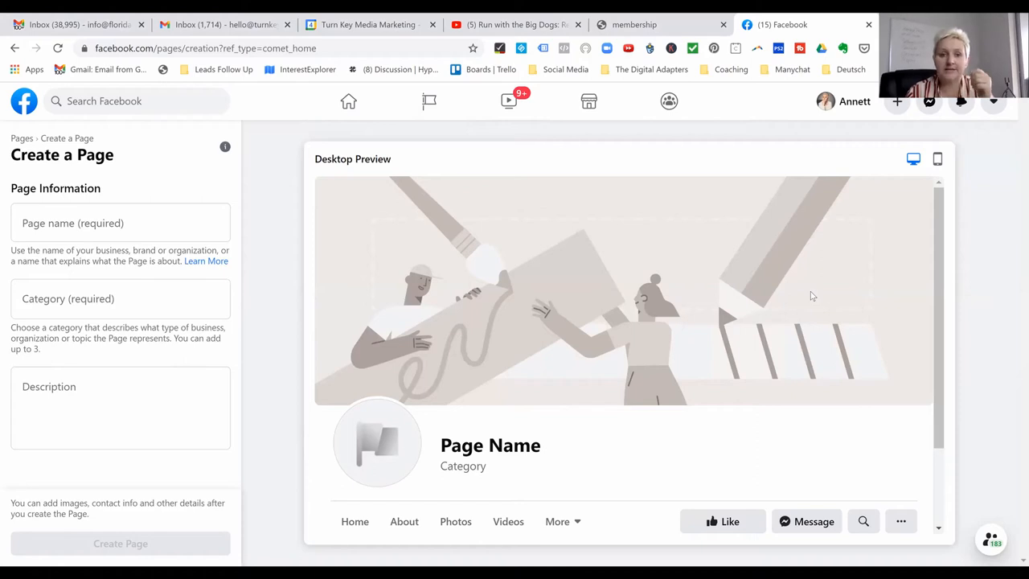
mouse_move(588, 100)
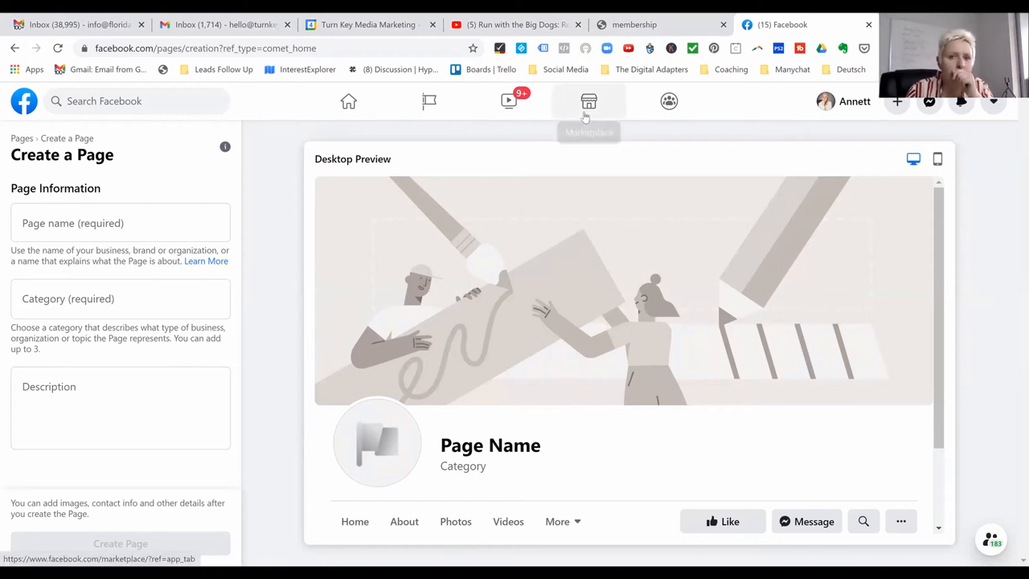
mouse_move(508, 99)
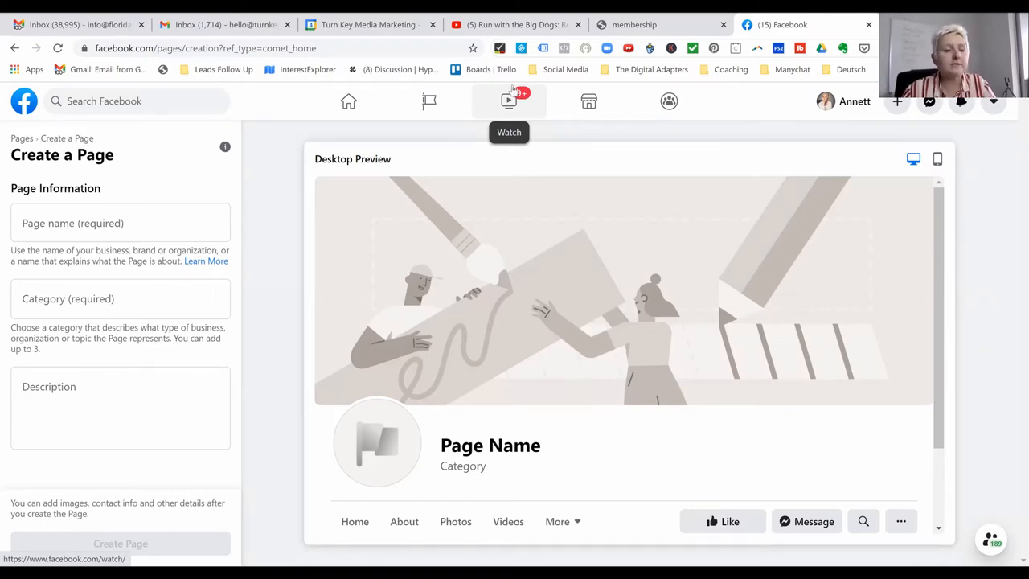
Name the page 'Florida Homeowner Resources'
left_click(120, 222)
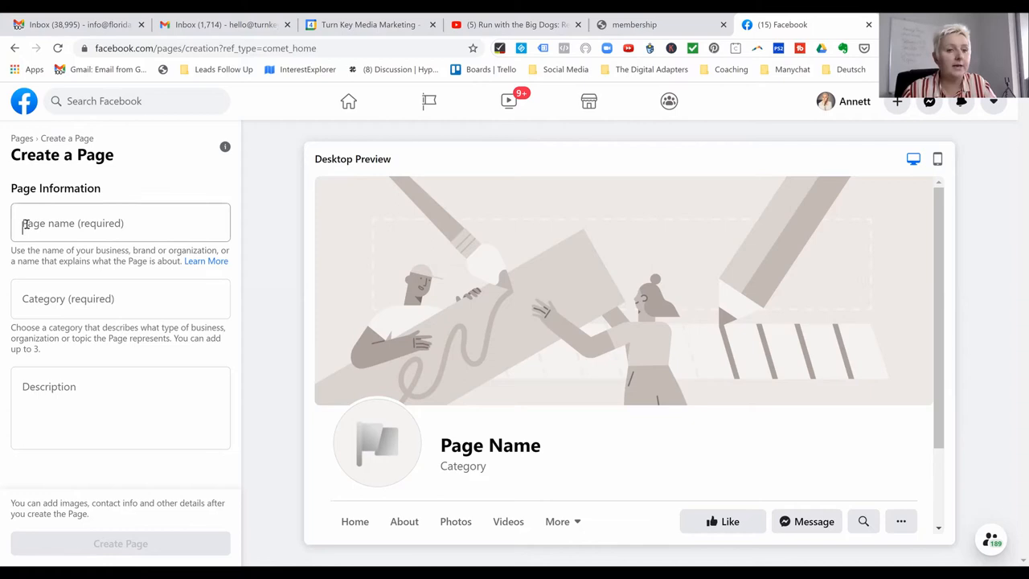
type("F")
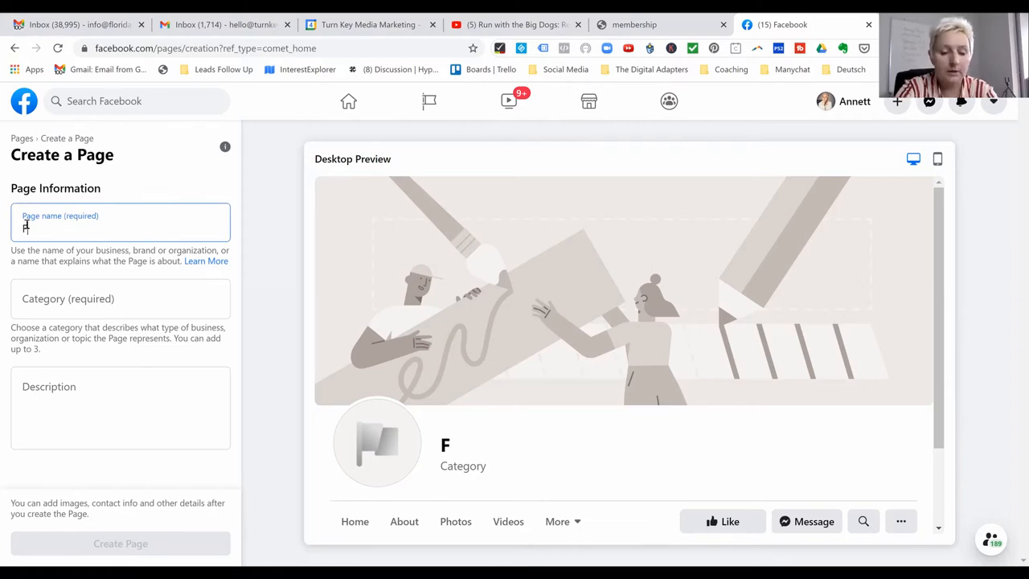
type("Florida Ho")
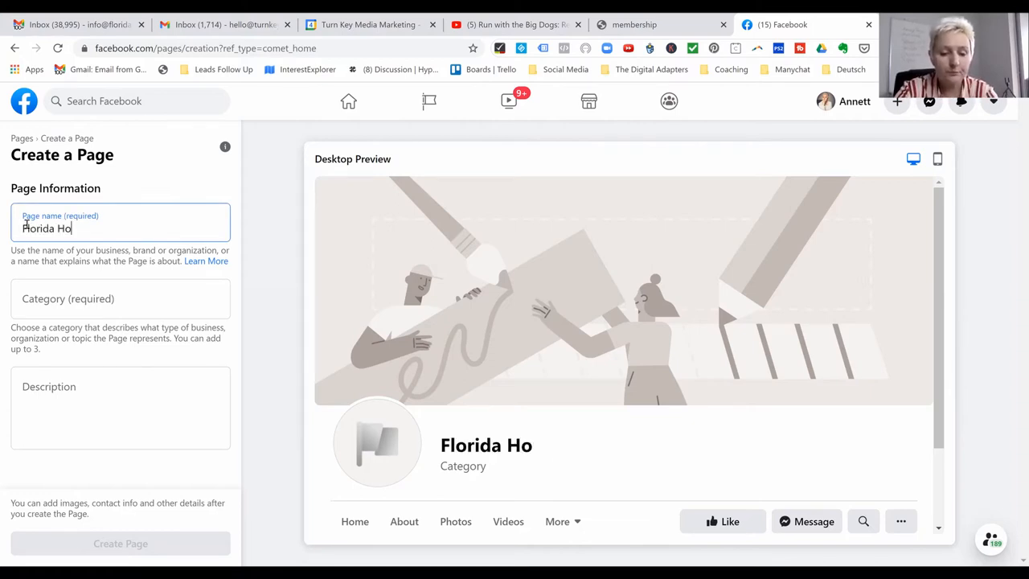
type("meowner")
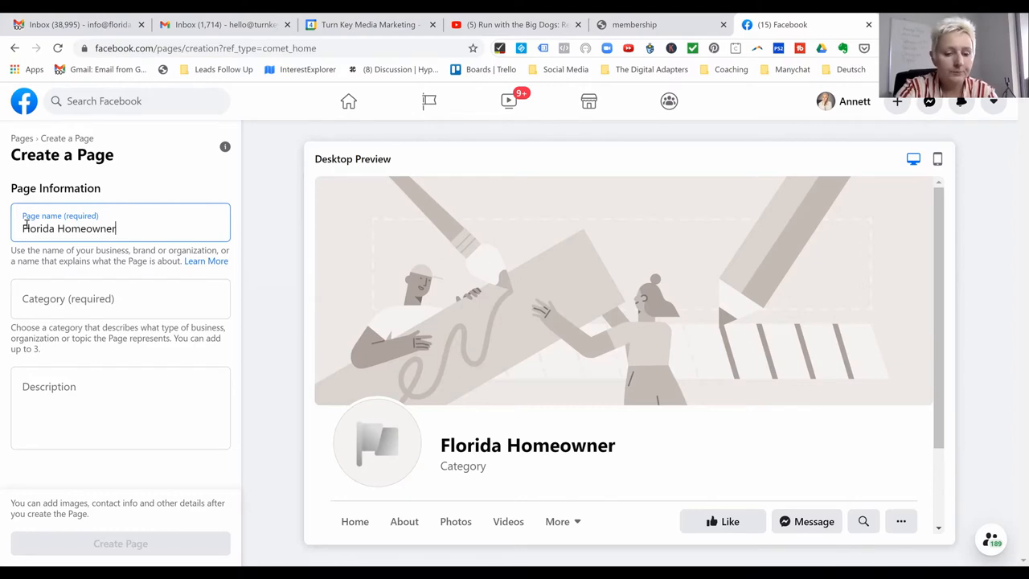
type("Res")
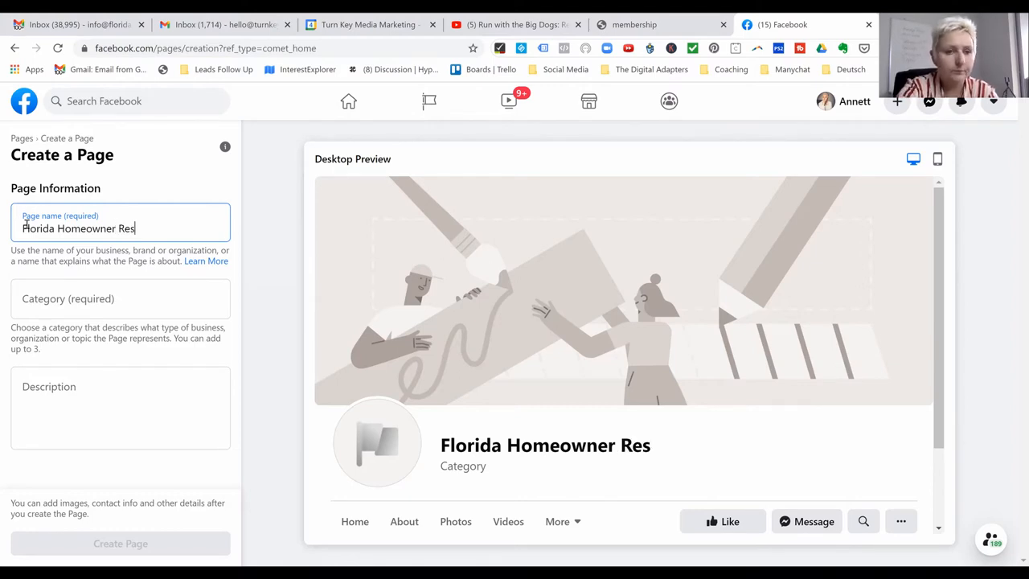
type("ources")
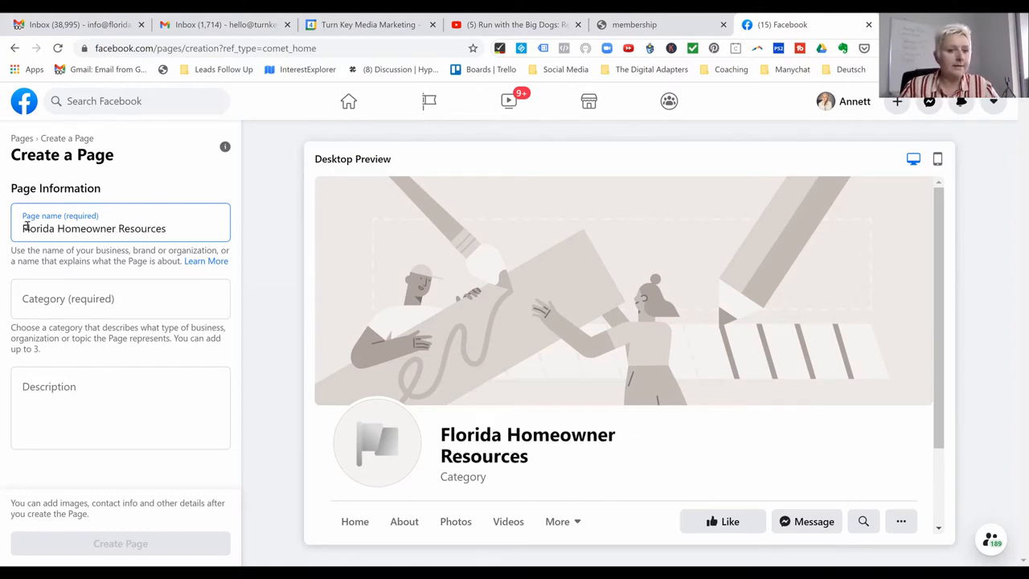
Set the category to Community and begin searching for a real-estate category
left_click(121, 298)
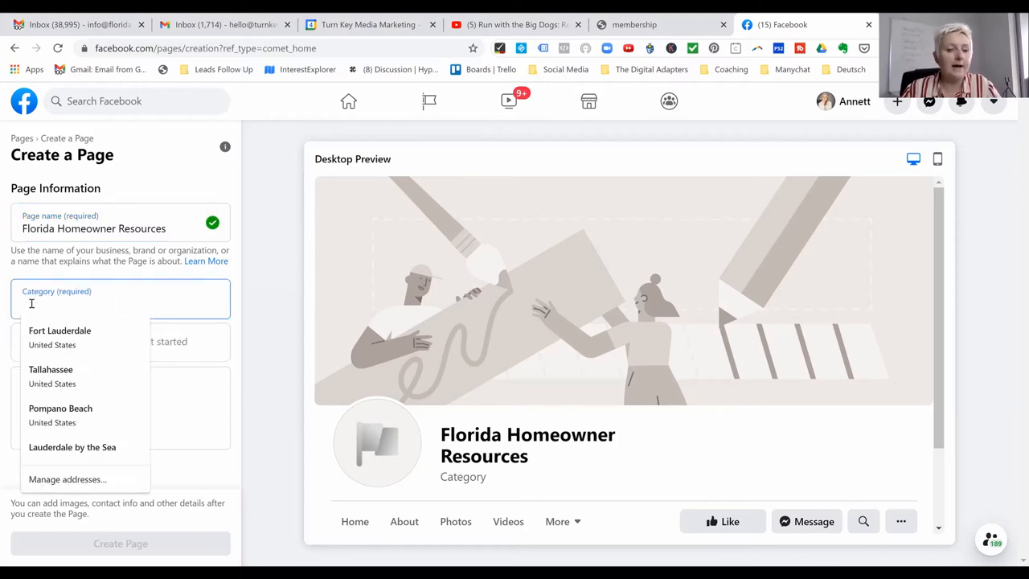
type("commu")
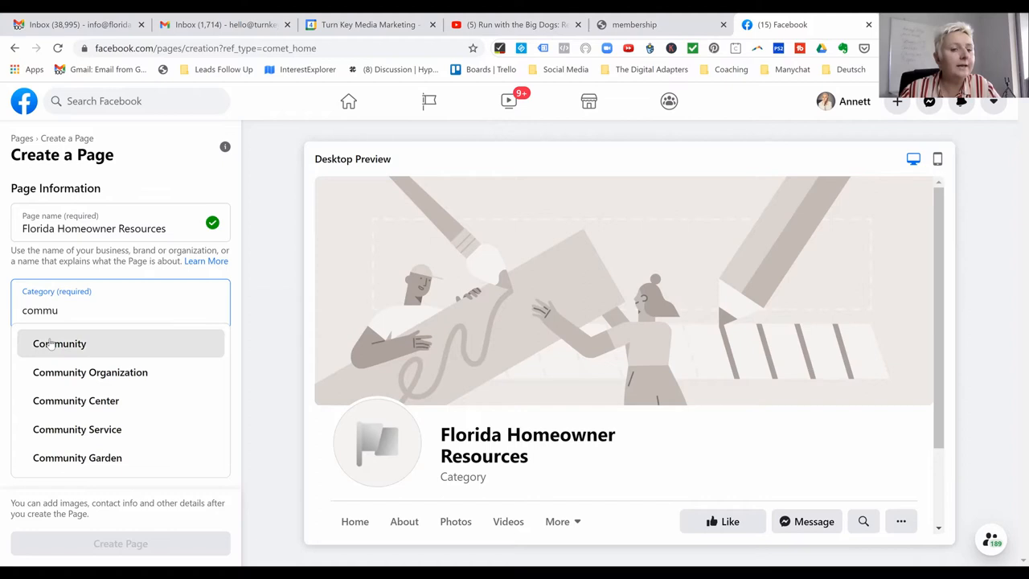
left_click(60, 344)
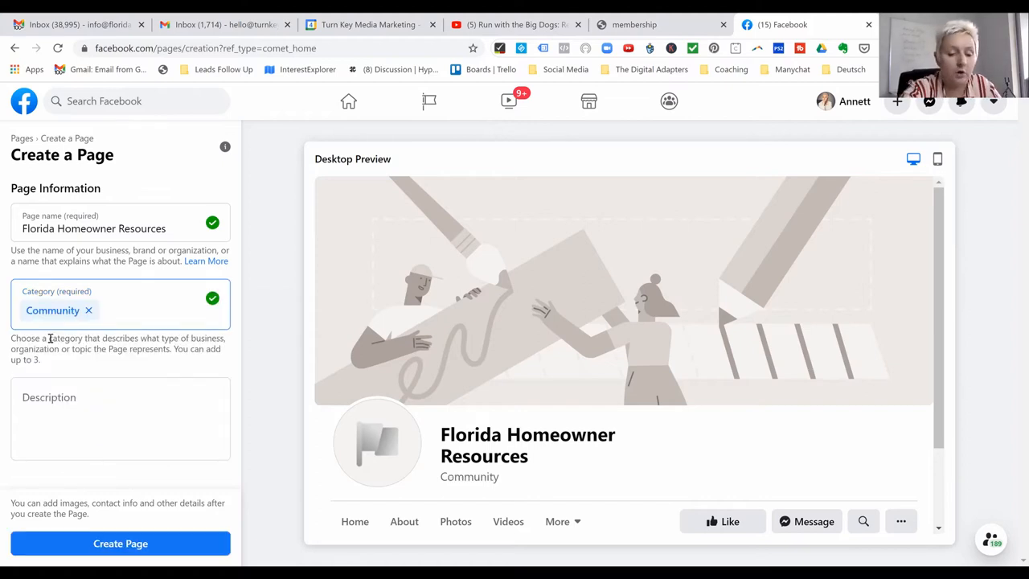
type("rea")
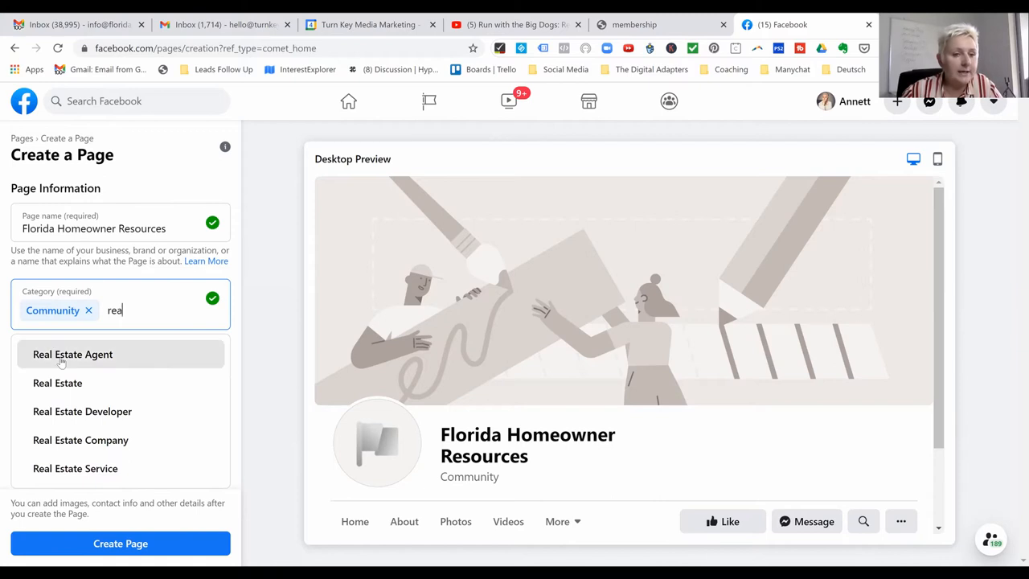
mouse_move(58, 382)
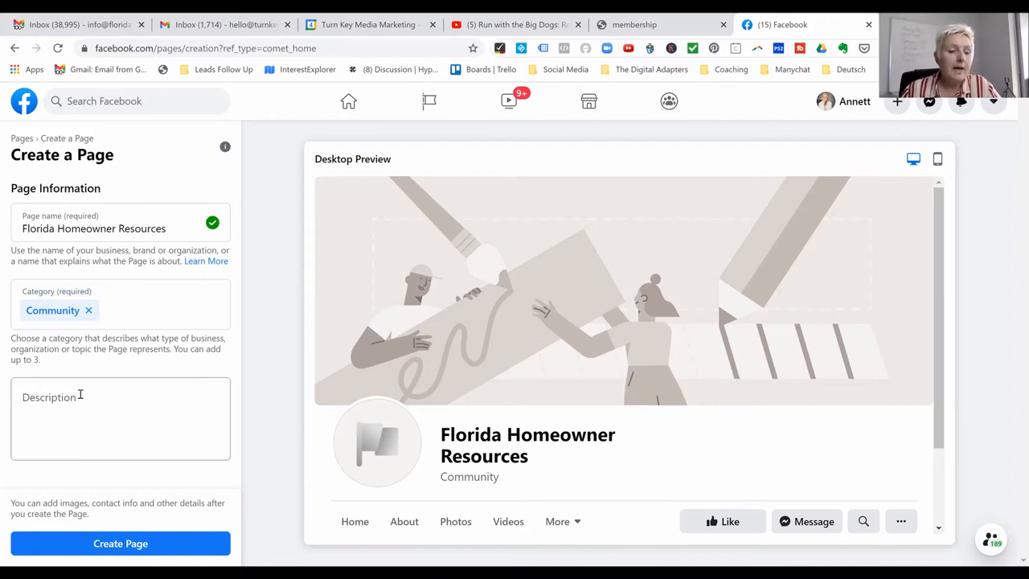
Enter a description about sharing useful information and resources for Florida homebuyers and sellers
left_click(121, 418)
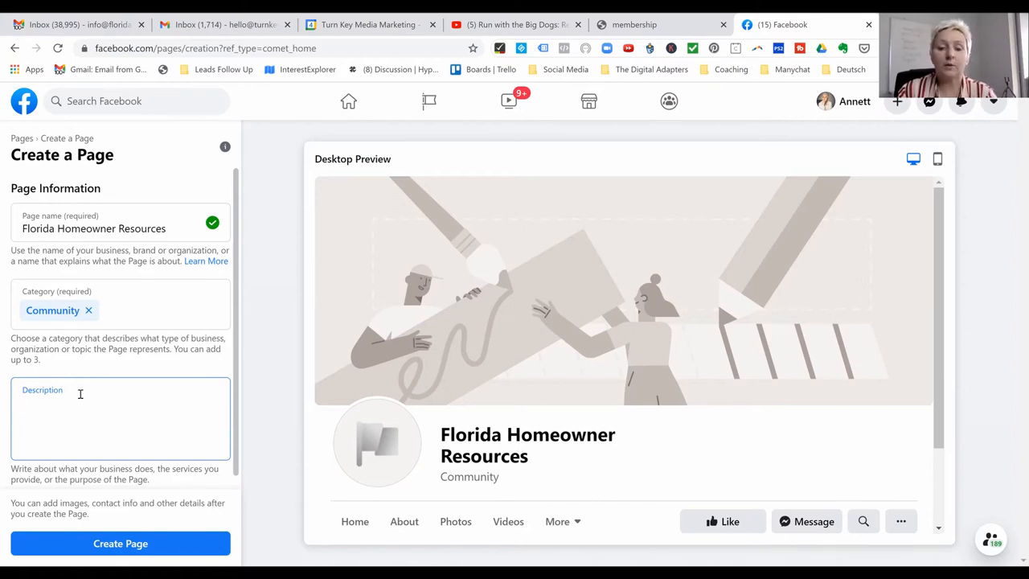
left_click(121, 406)
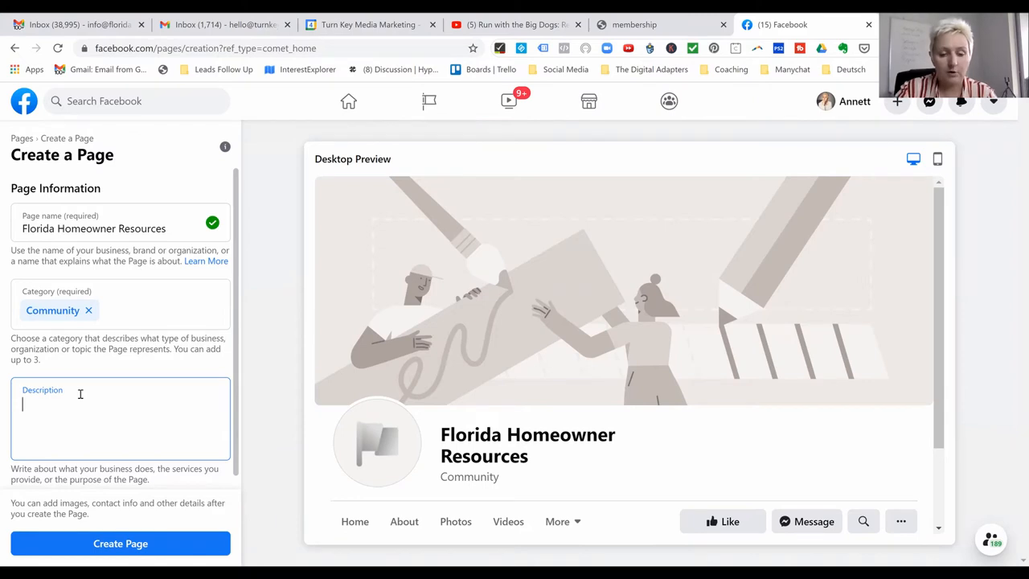
type("On this page we")
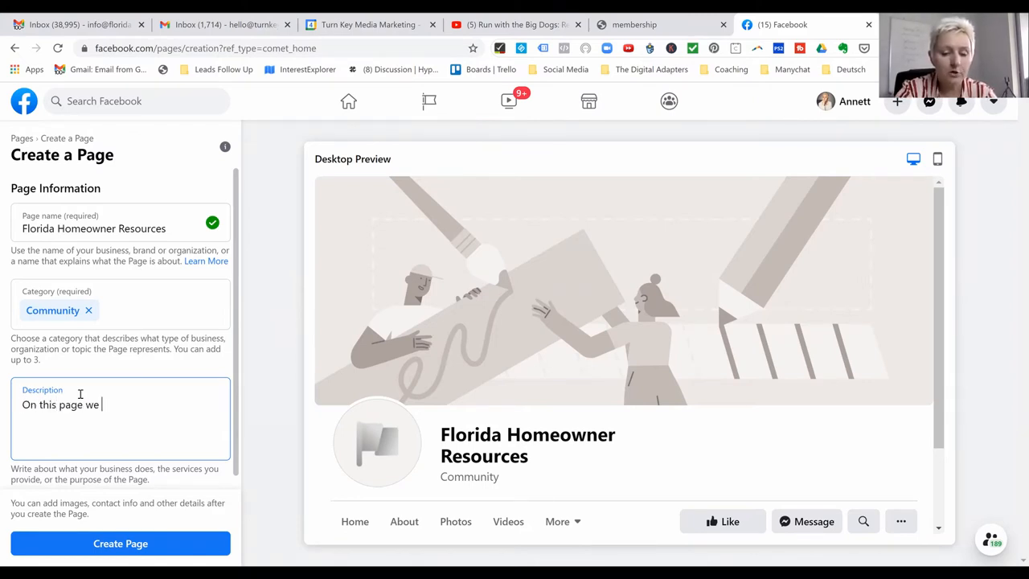
type("sharing")
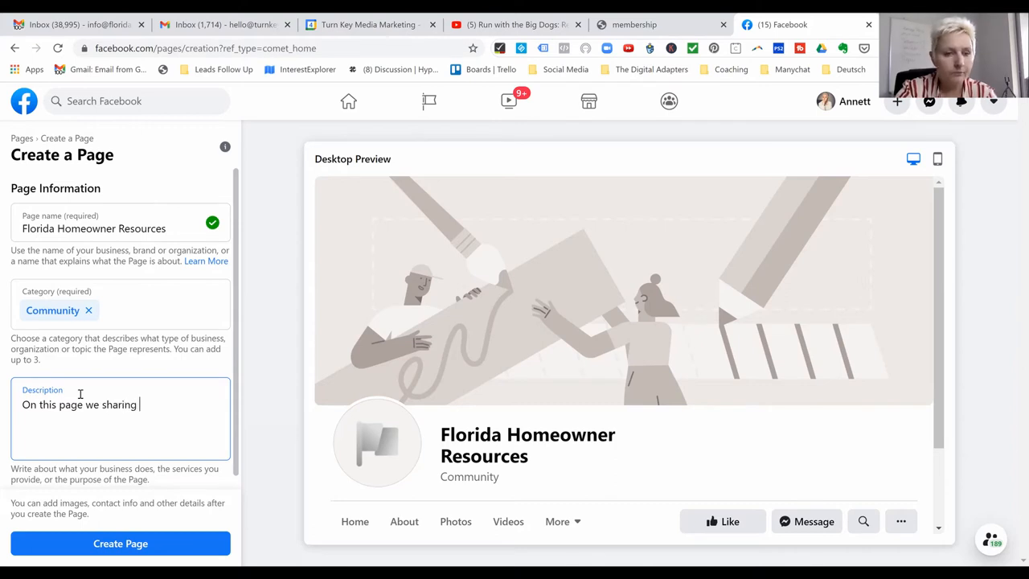
type("useful")
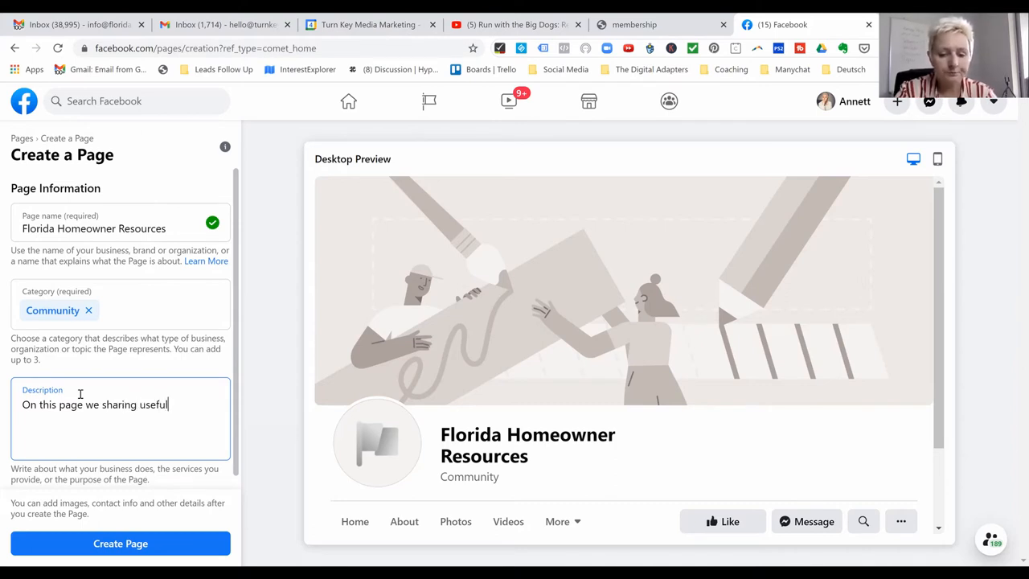
type("information and r")
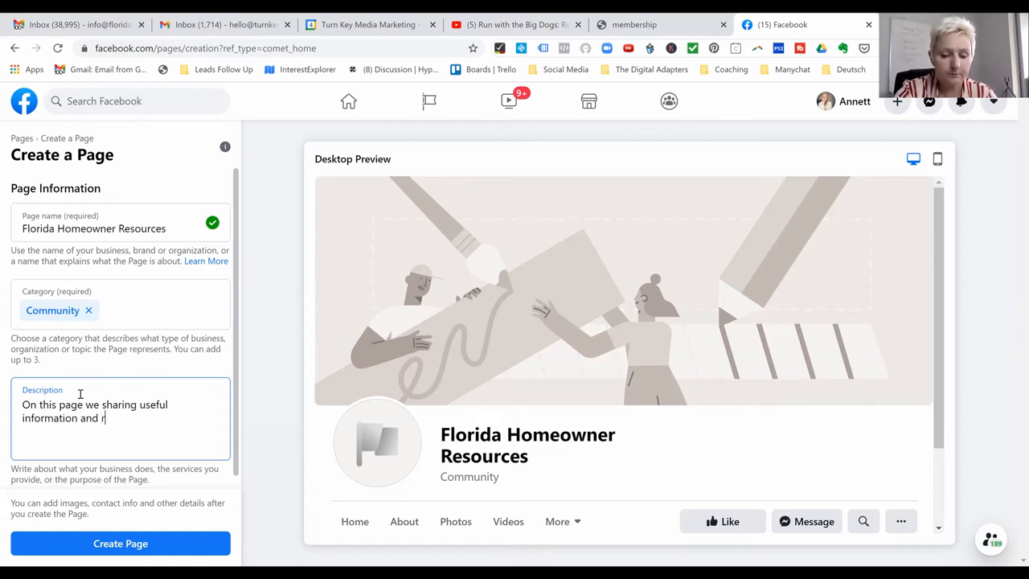
type("esources for F")
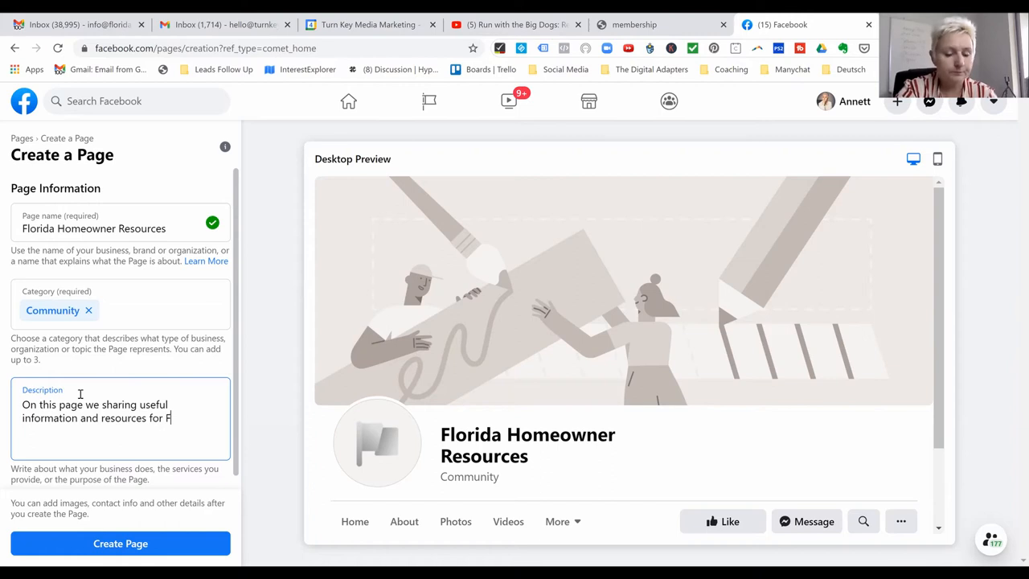
type("lorida")
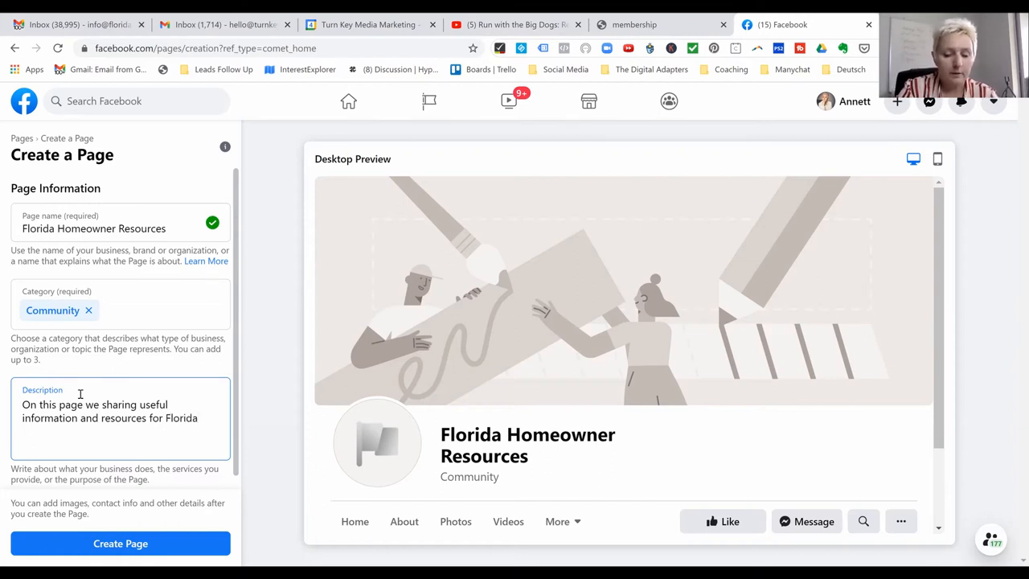
type("Homebuyer and se")
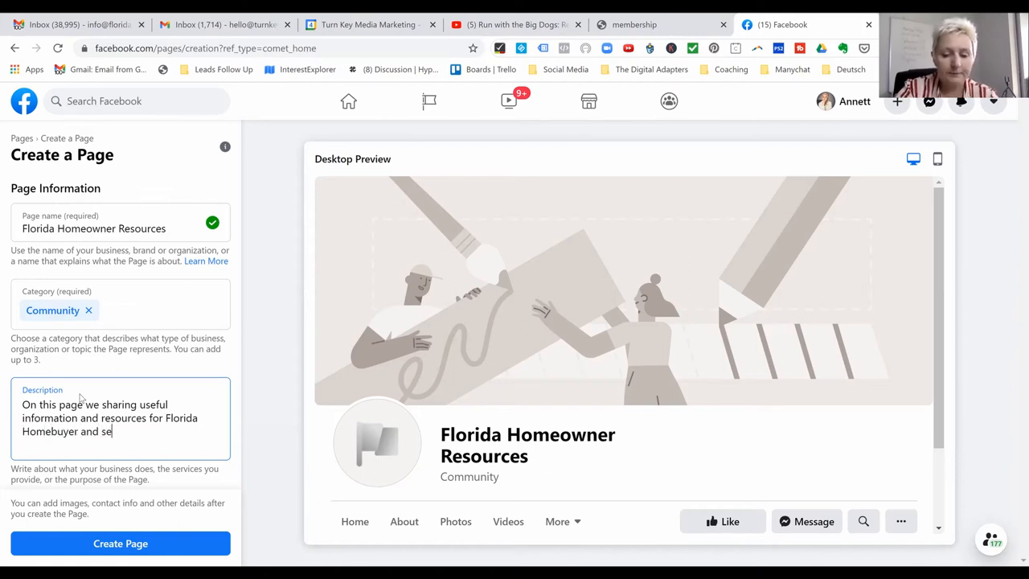
type("ller")
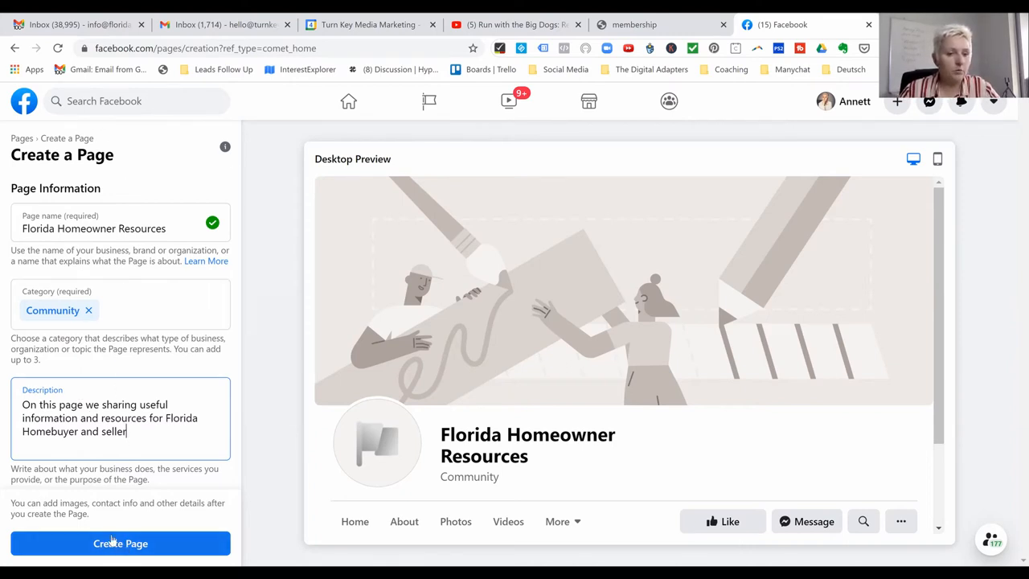
Create the page with the entered details and begin adding a profile picture
left_click(119, 543)
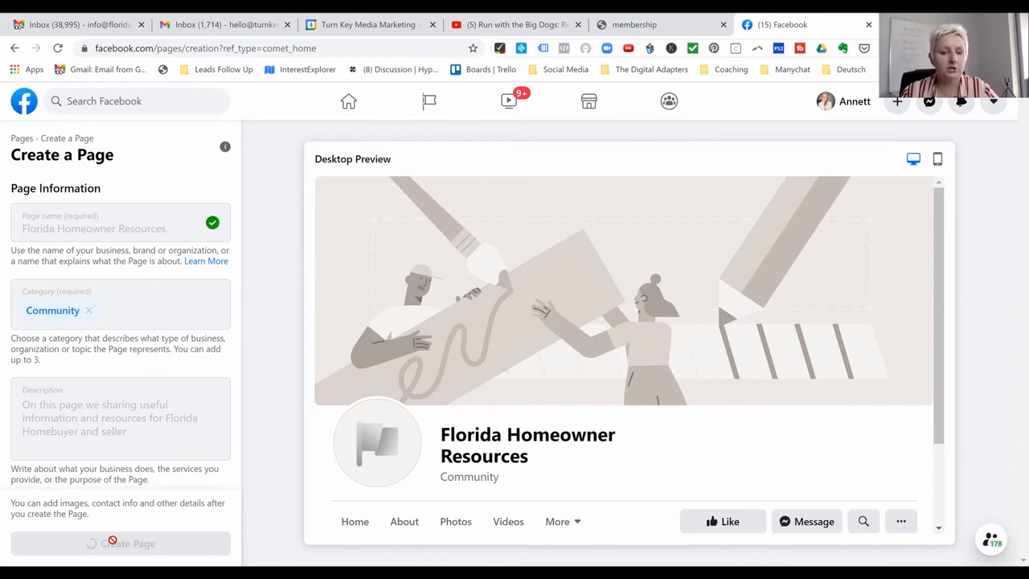
left_click(119, 544)
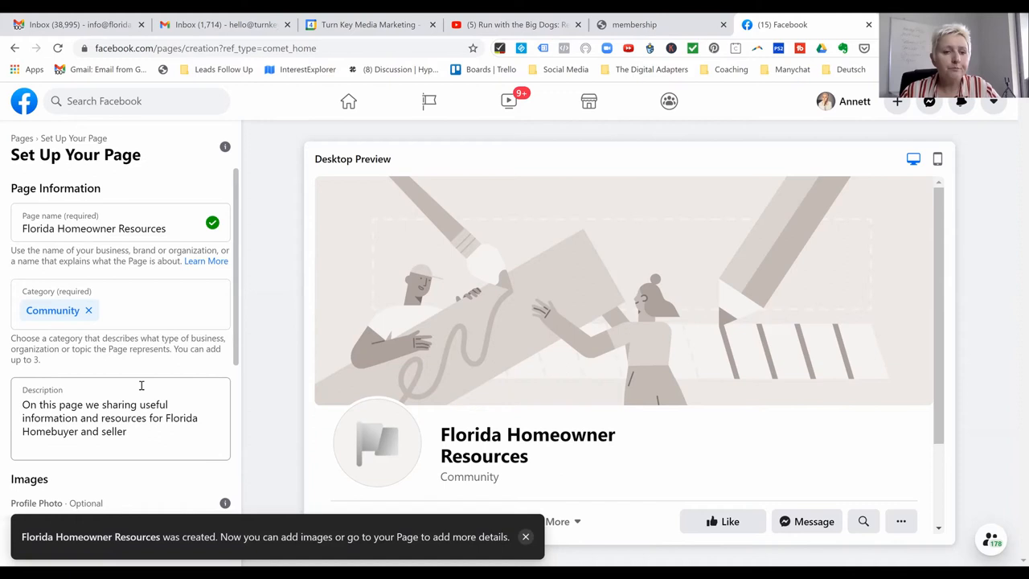
scroll("down", 3)
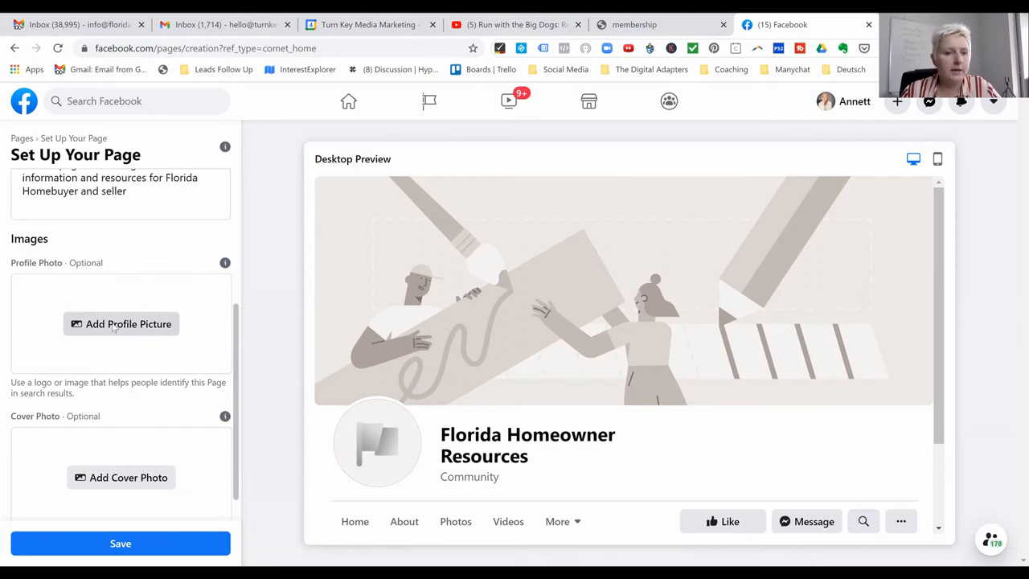
left_click(122, 323)
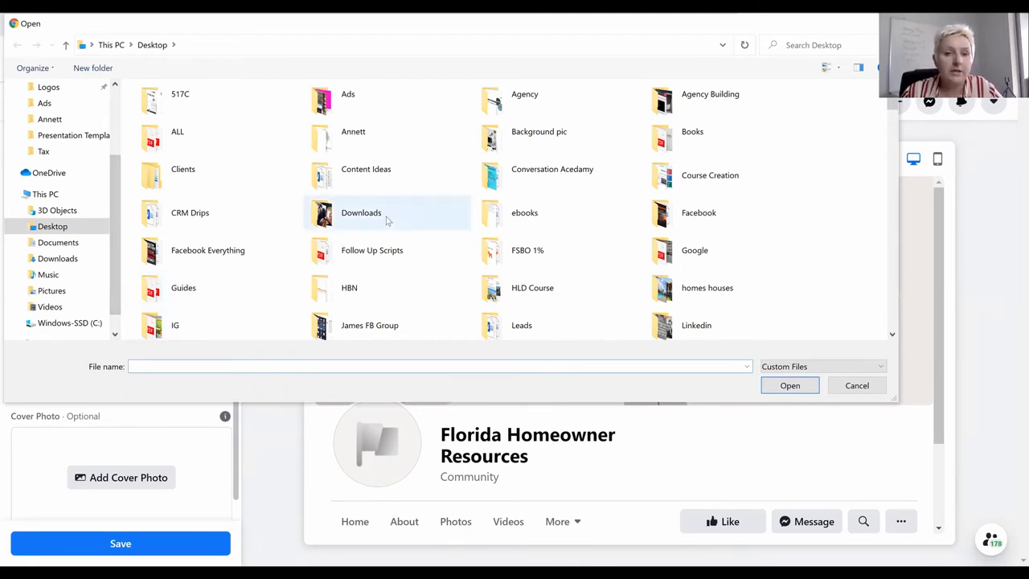
mouse_move(361, 212)
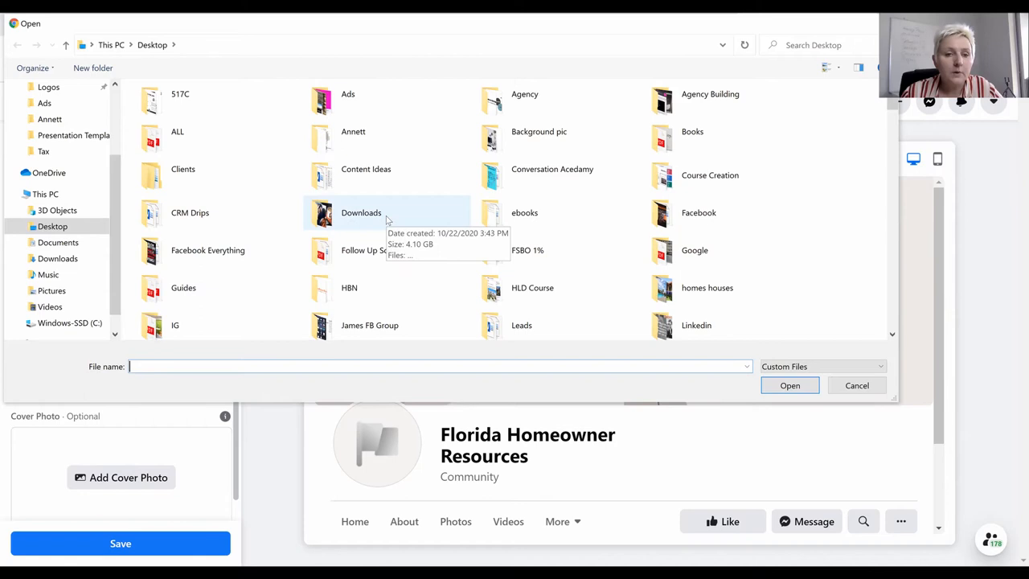
mouse_move(207, 251)
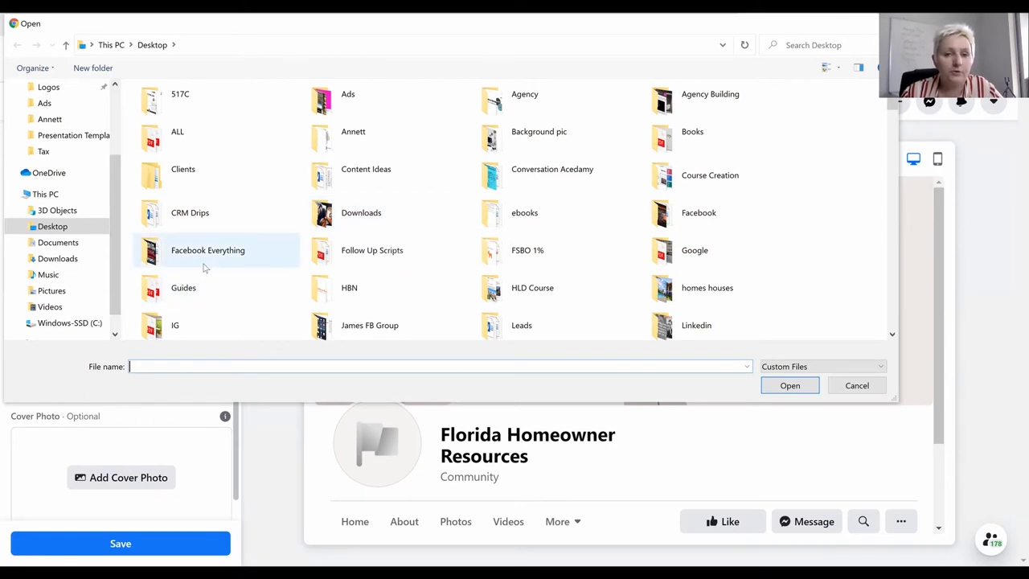
From the homes houses folder, choose the house-at-night photo as the profile picture
scroll("down", 3)
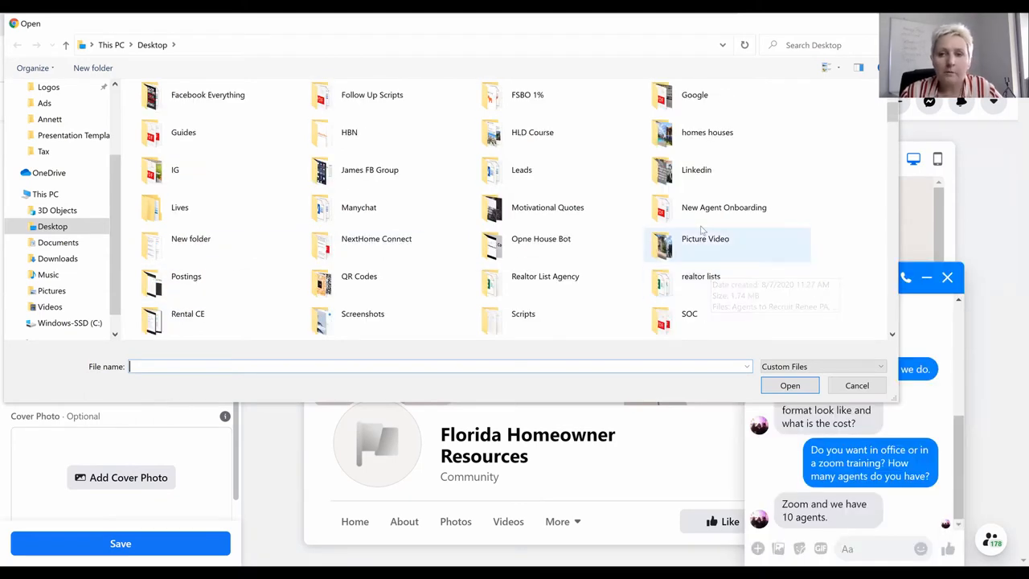
double_click(707, 132)
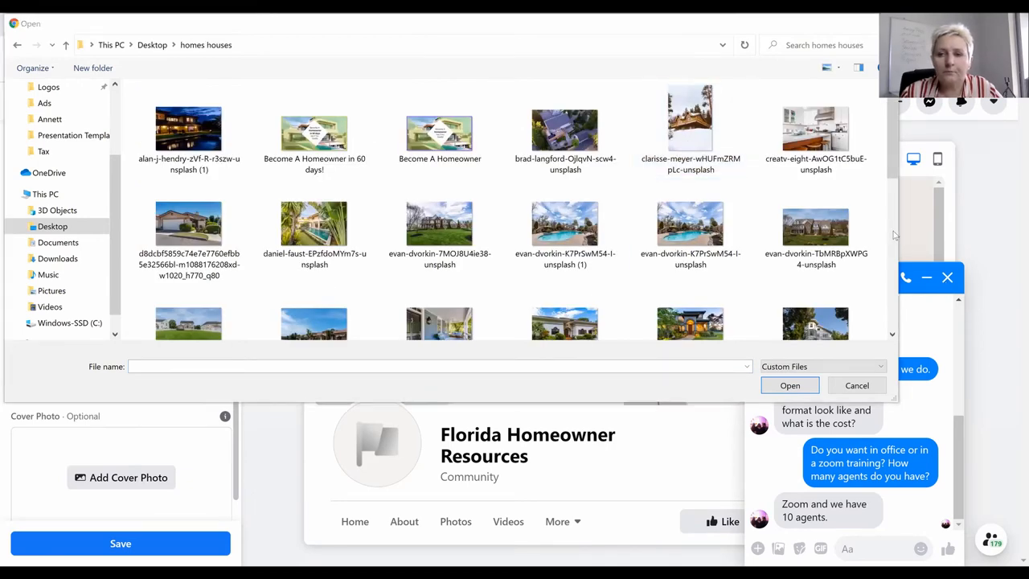
left_click(690, 129)
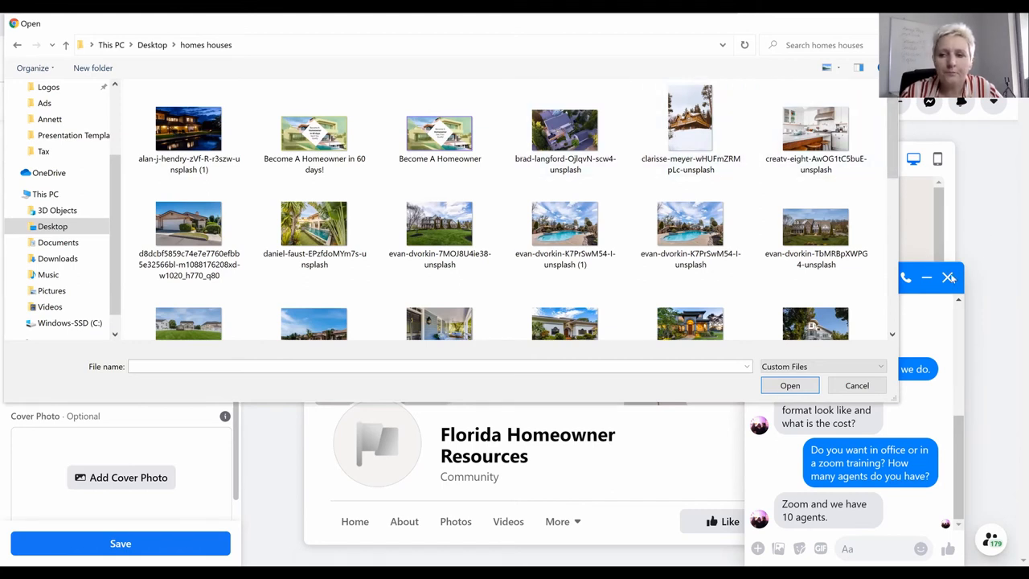
left_click(565, 223)
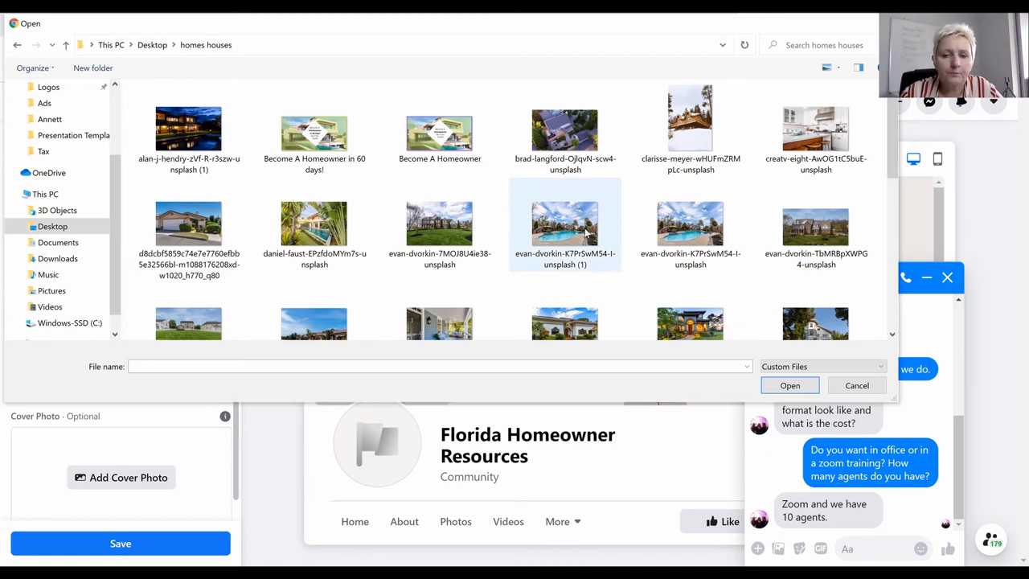
scroll("down", 3)
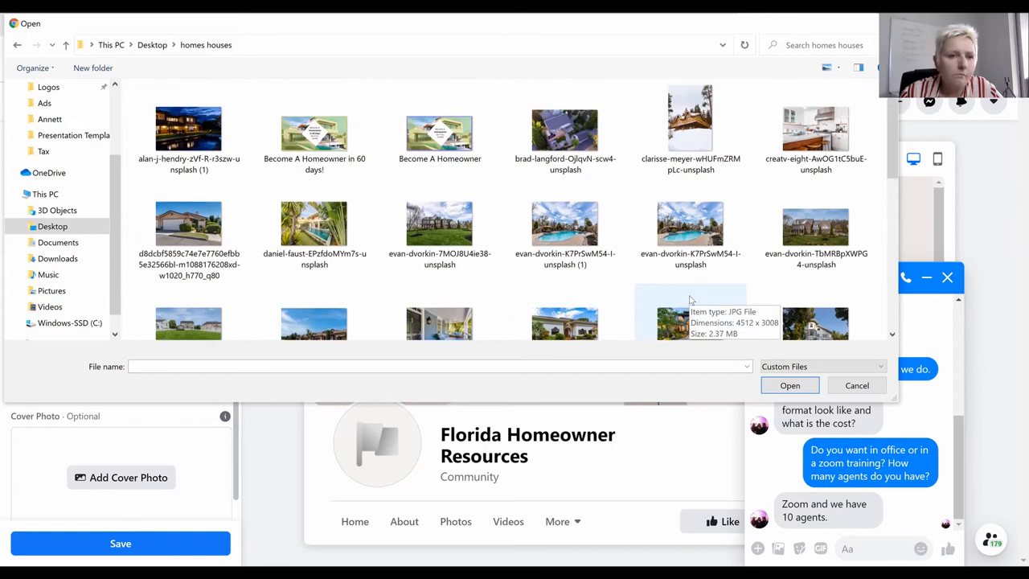
left_click(188, 129)
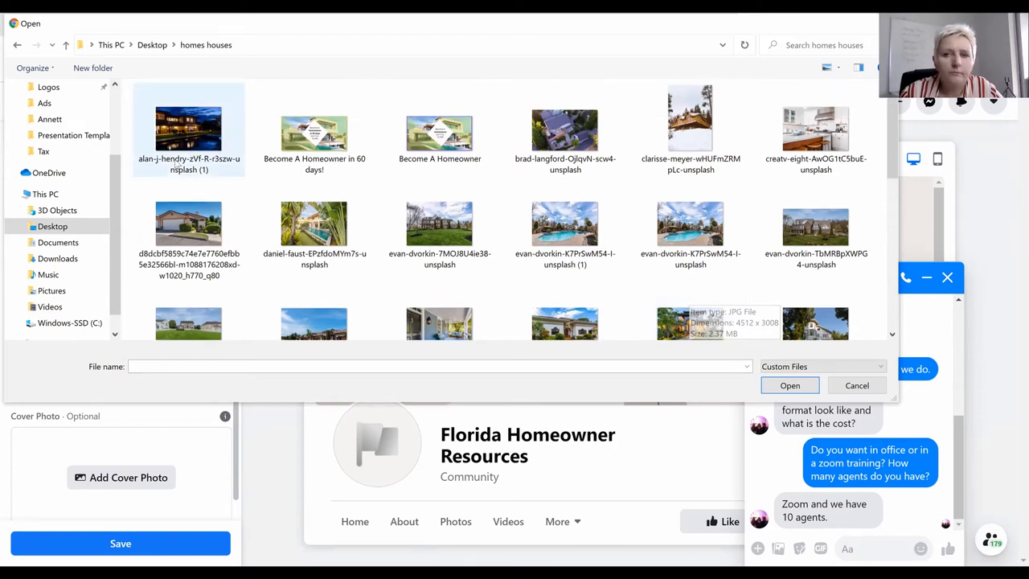
left_click(189, 129)
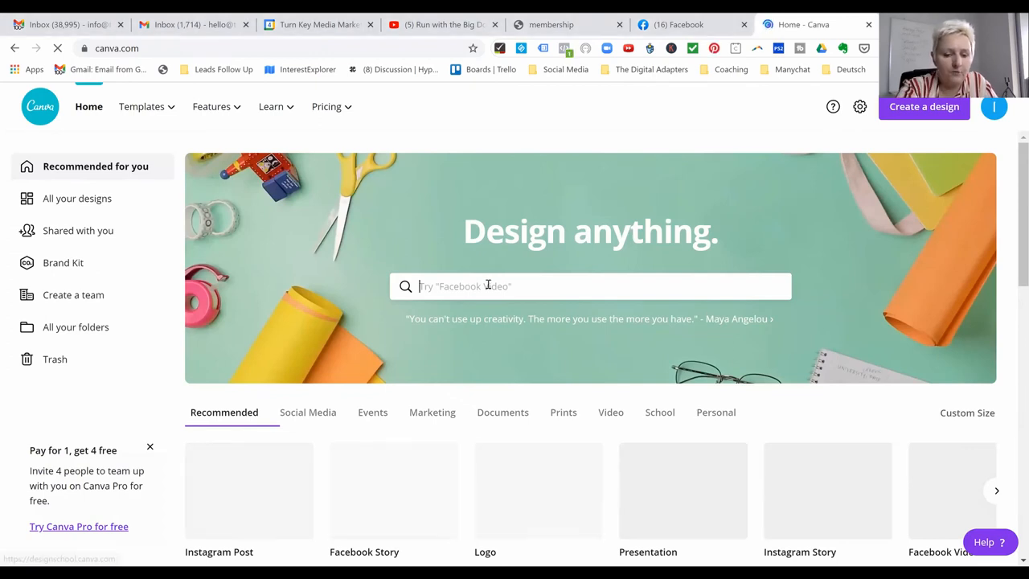
In Canva, search 'facebook cover' and start a blank Facebook Cover design
type("f")
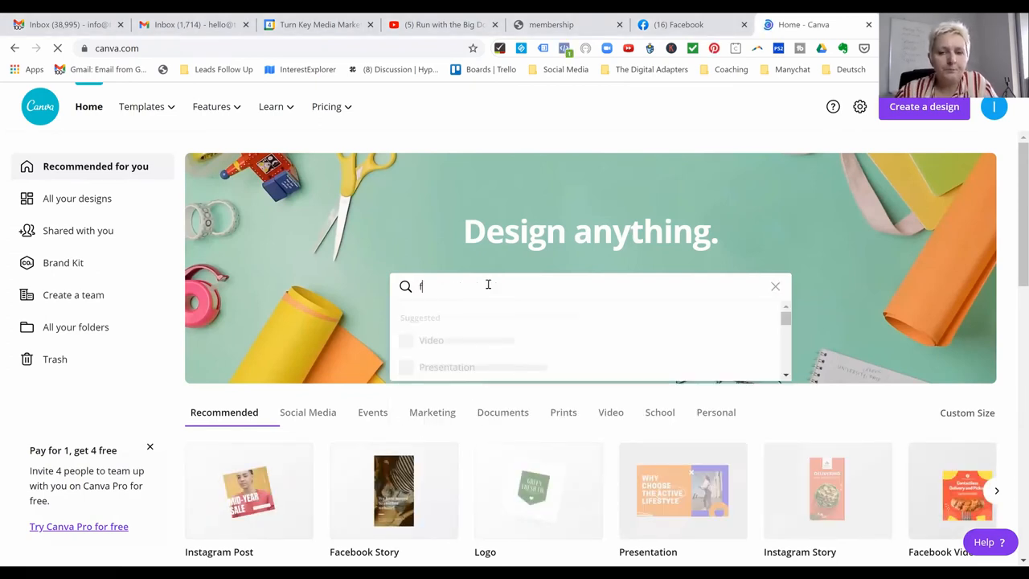
type("ace")
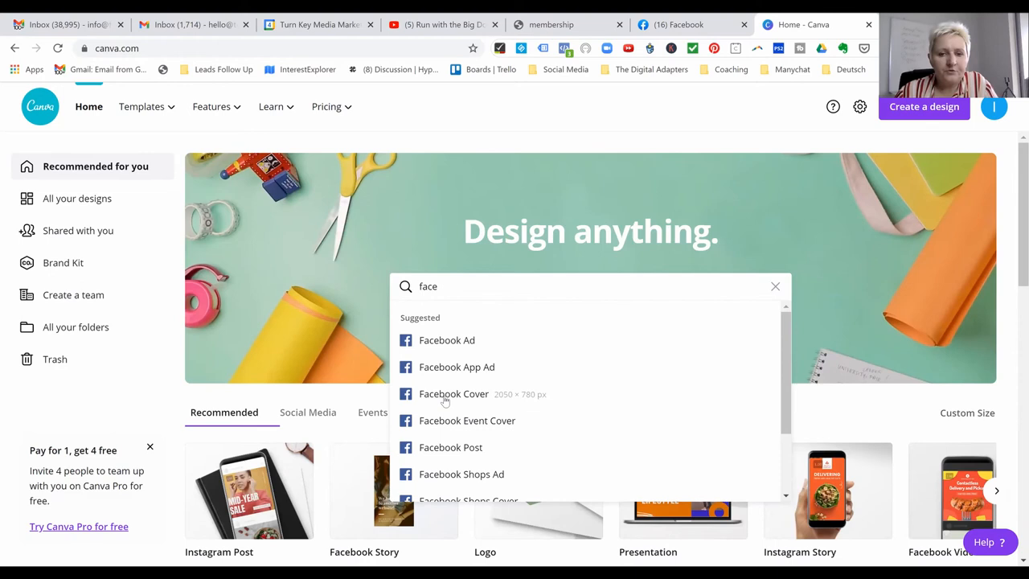
left_click(453, 392)
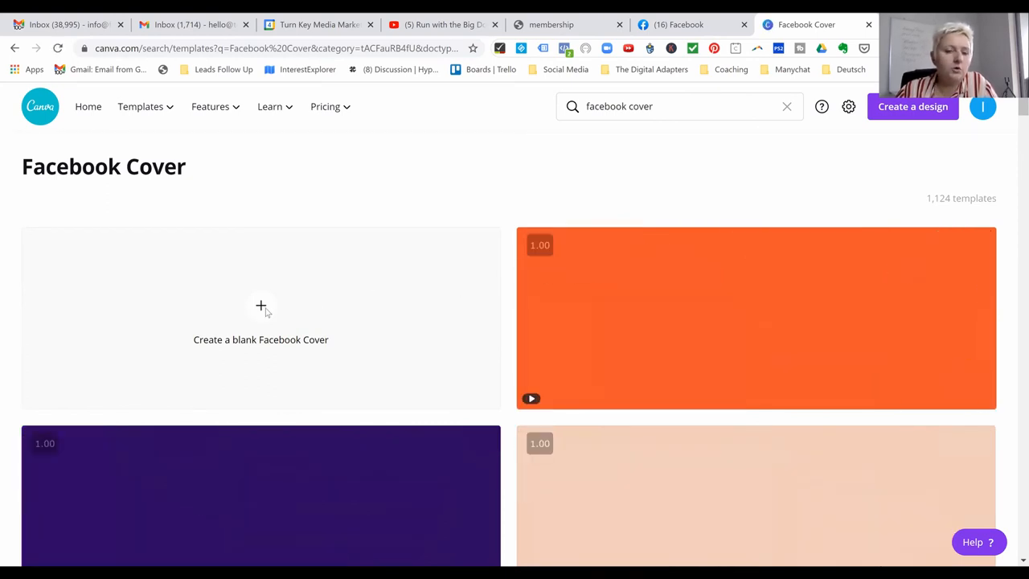
left_click(261, 305)
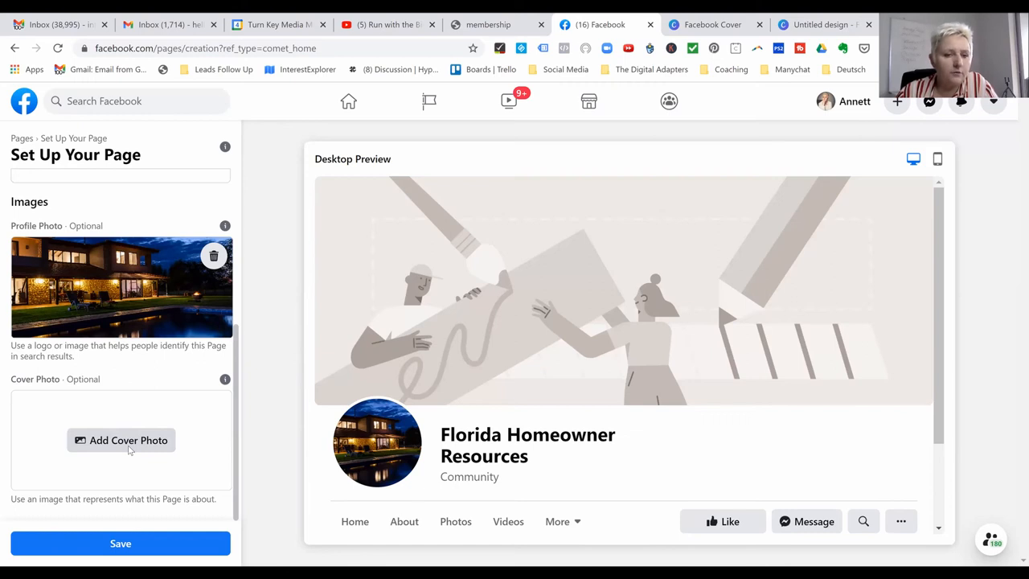
Add the modern white pool-house photo as the cover and save the page
left_click(121, 441)
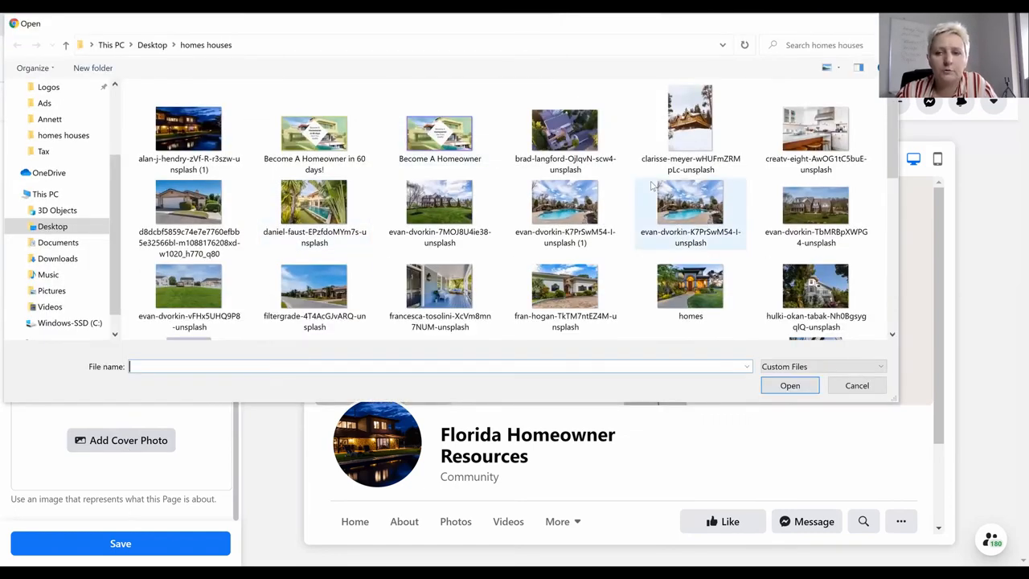
scroll("down", 3)
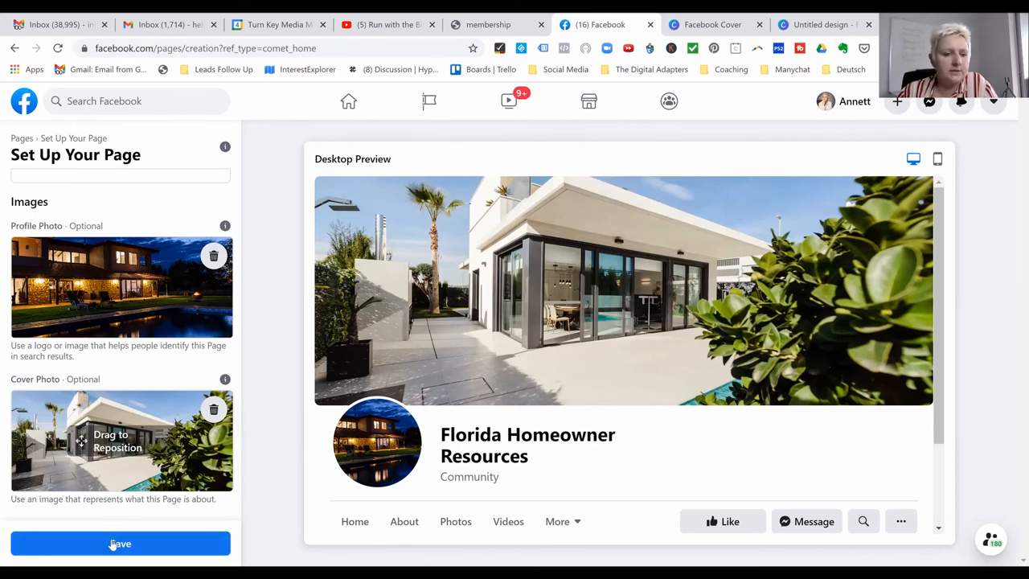
left_click(119, 543)
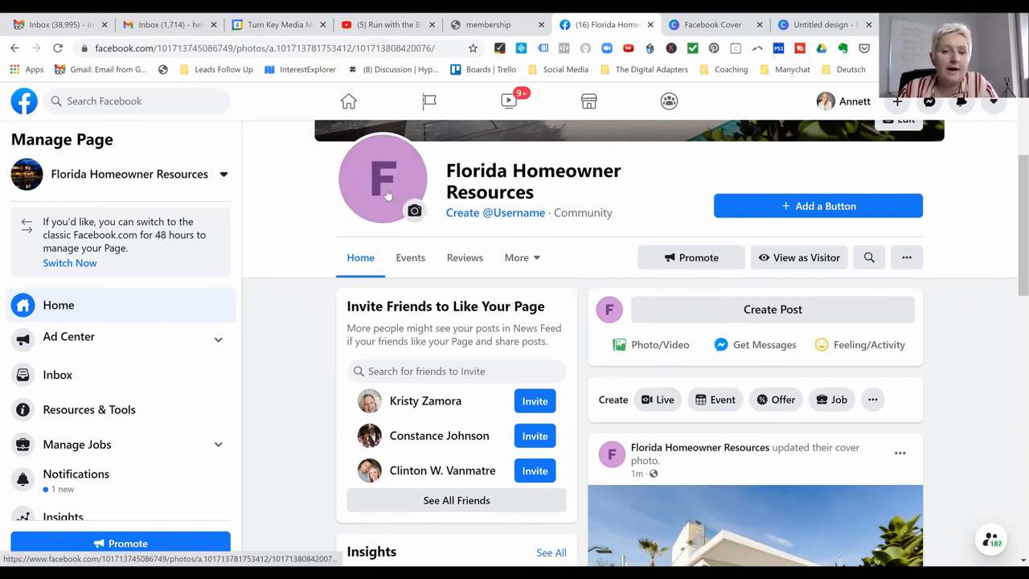
View the placeholder letter avatar and the house-at-night photo in the photo viewer
left_click(383, 177)
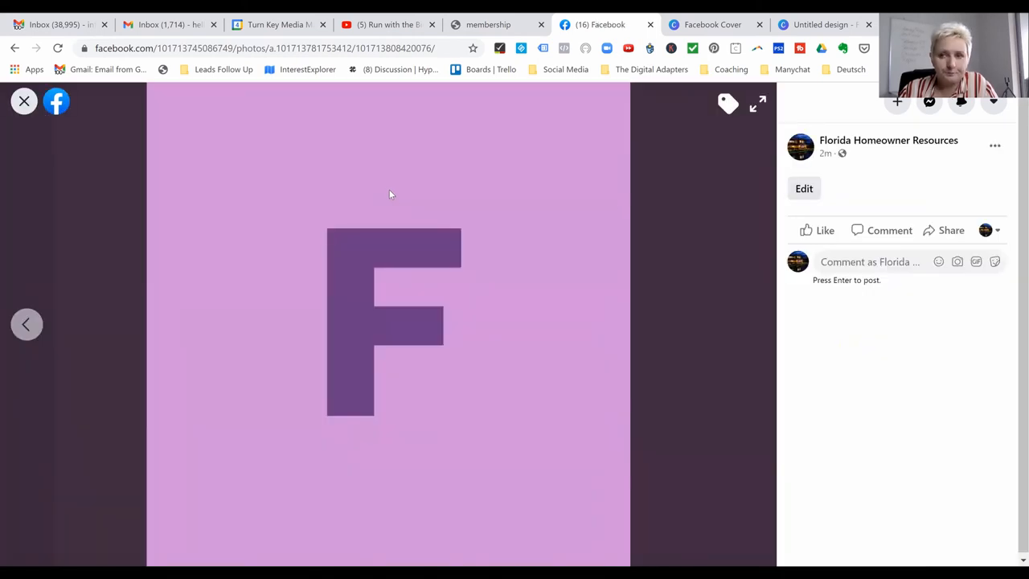
mouse_move(3, 222)
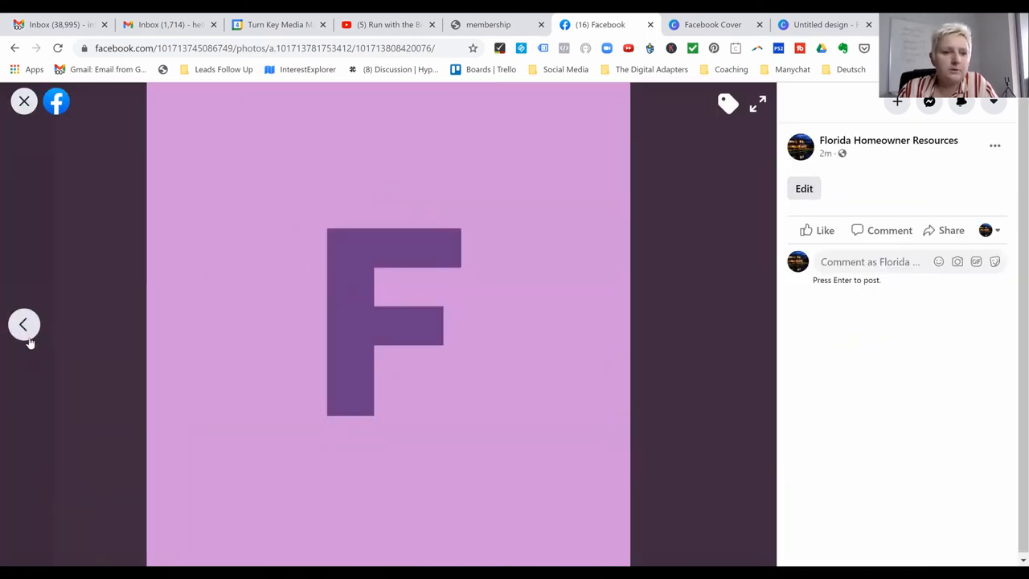
left_click(25, 325)
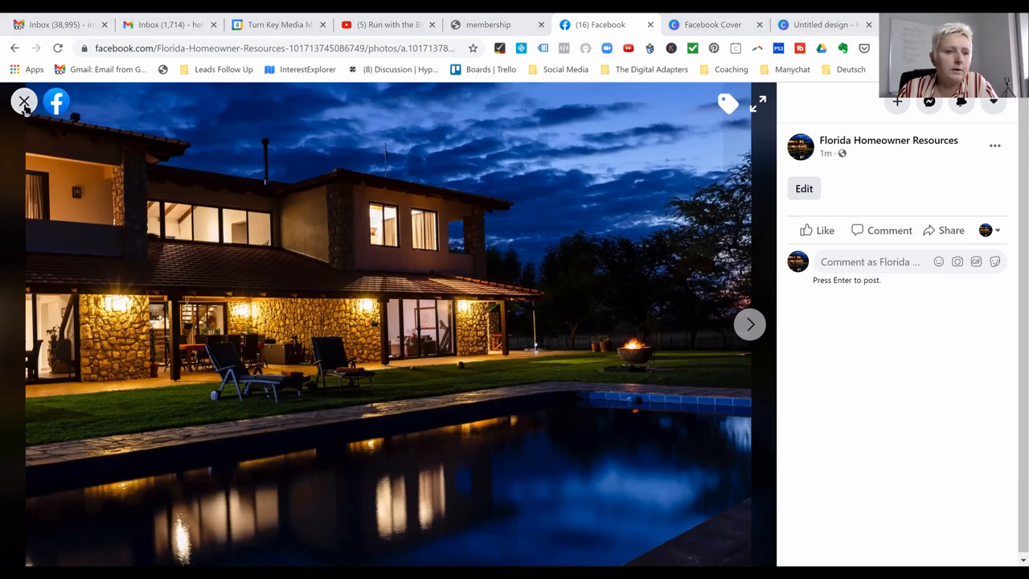
left_click(24, 101)
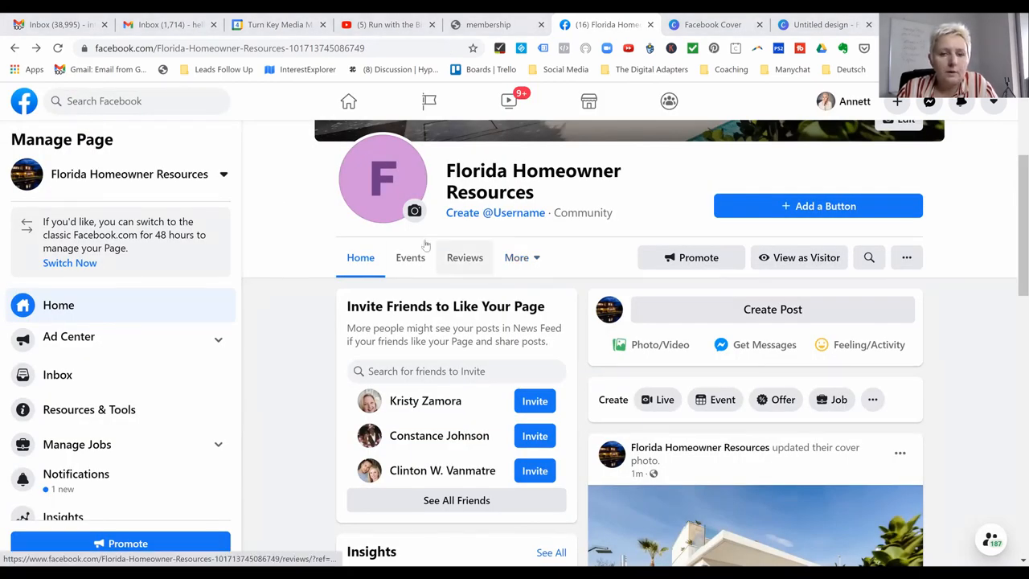
Replace the profile picture with the uploaded house-at-night photo, adjusting the crop zoom, and save
left_click(415, 211)
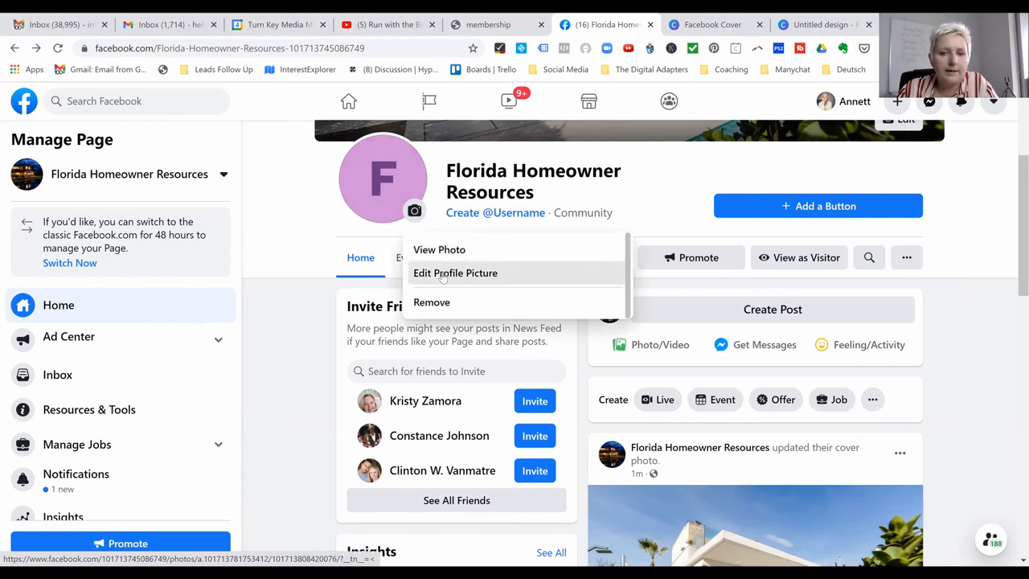
left_click(457, 273)
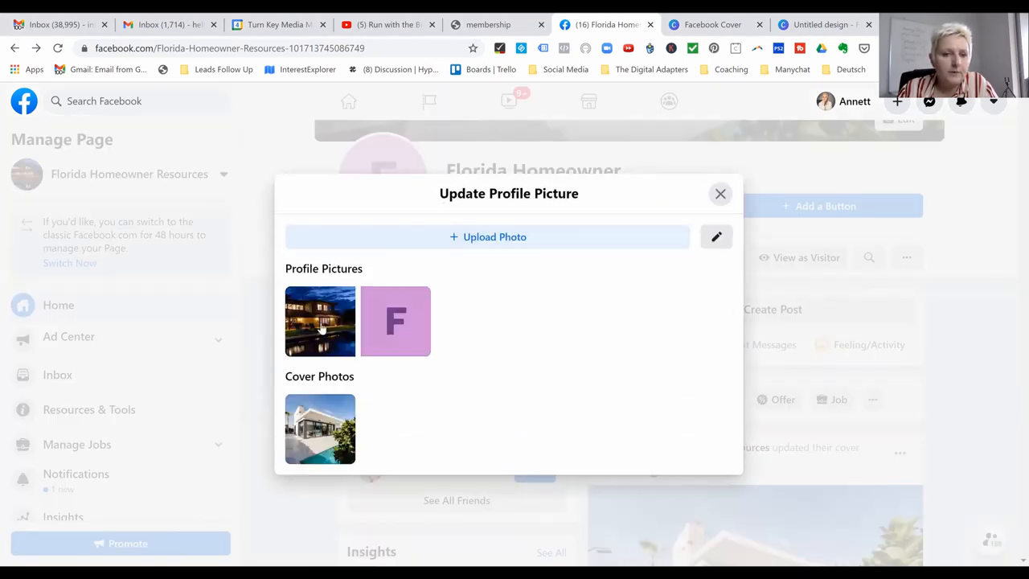
left_click(320, 321)
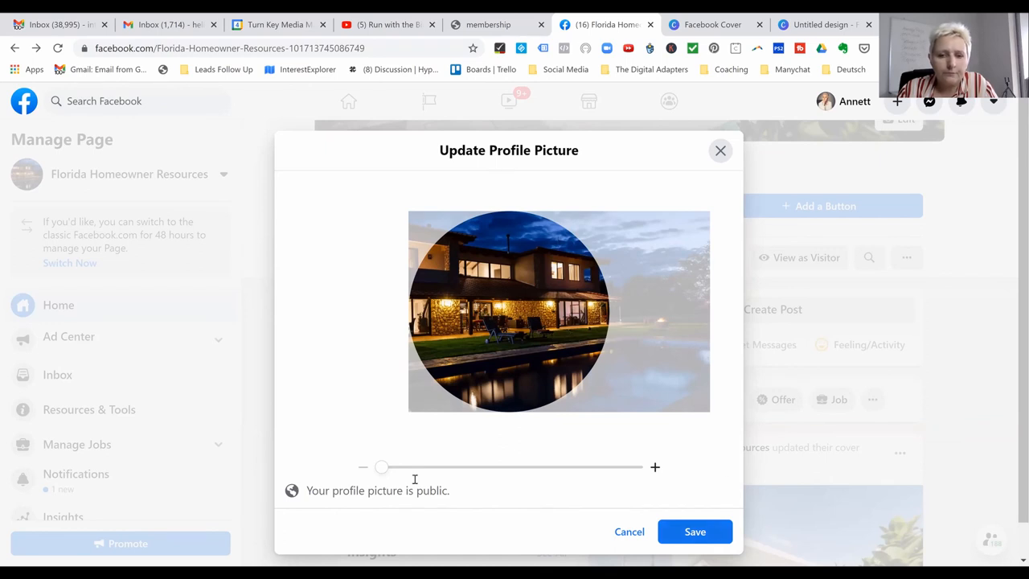
left_click_drag(382, 466, 415, 466)
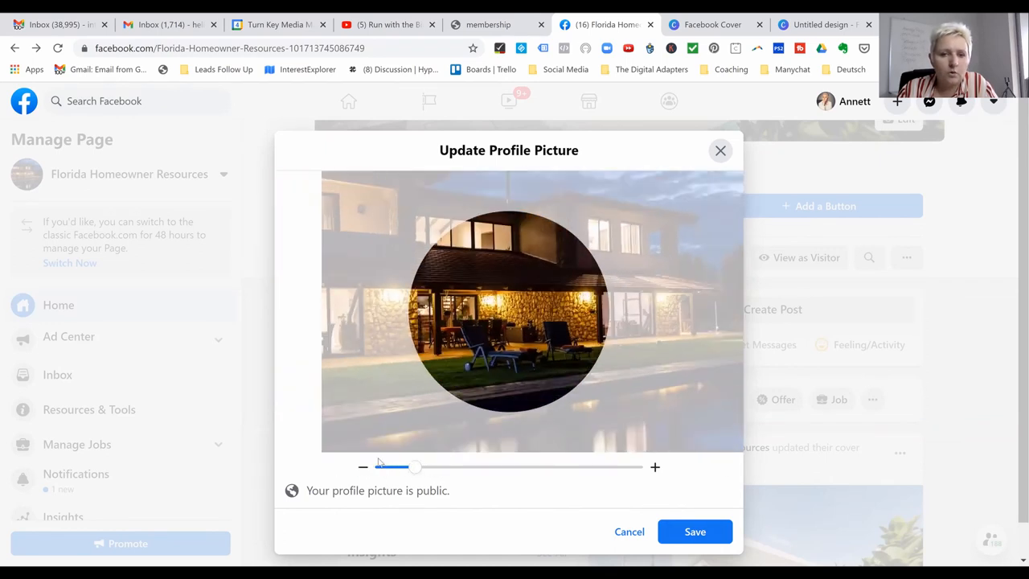
left_click_drag(414, 467, 379, 466)
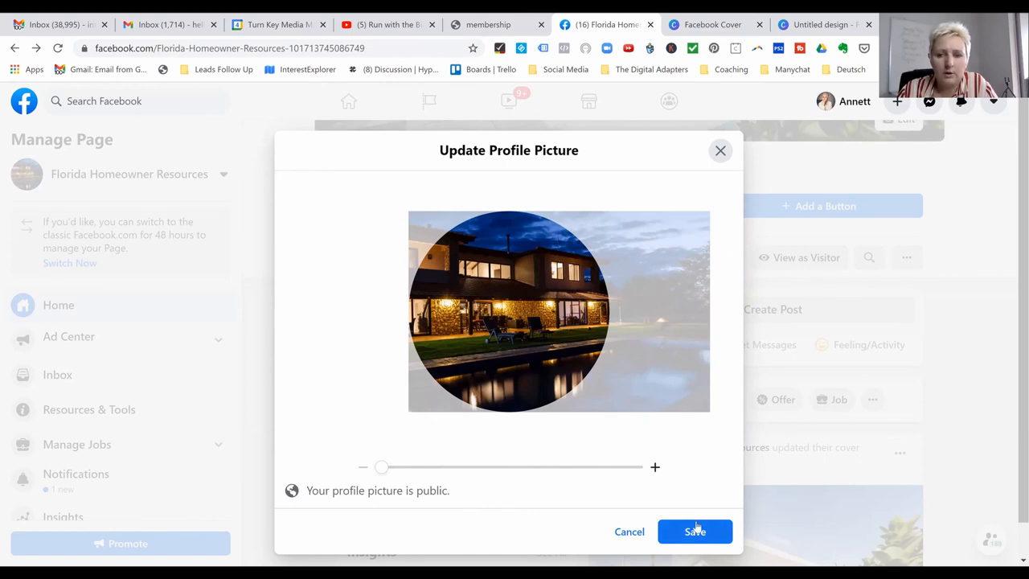
left_click(695, 531)
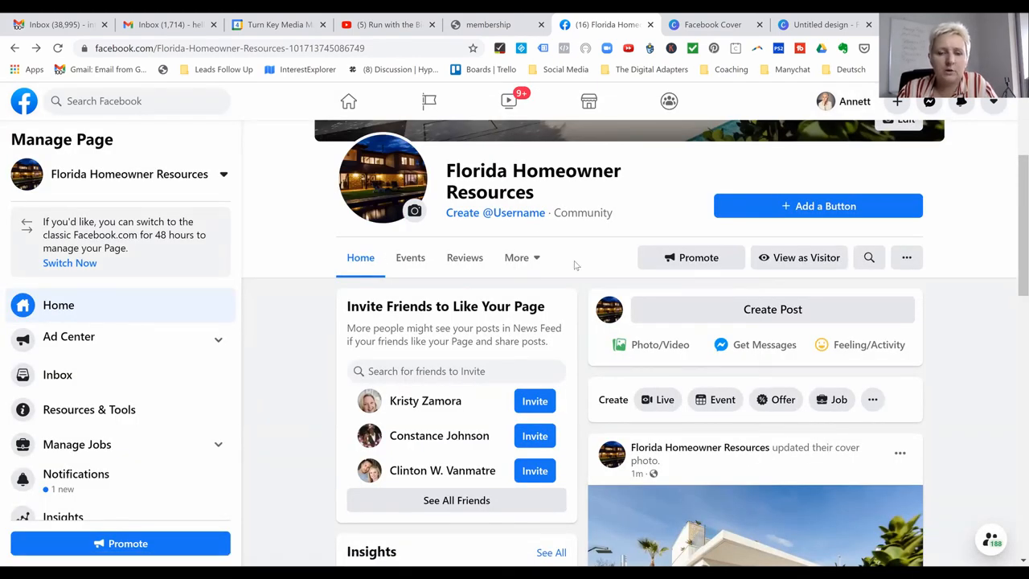
scroll("down", 3)
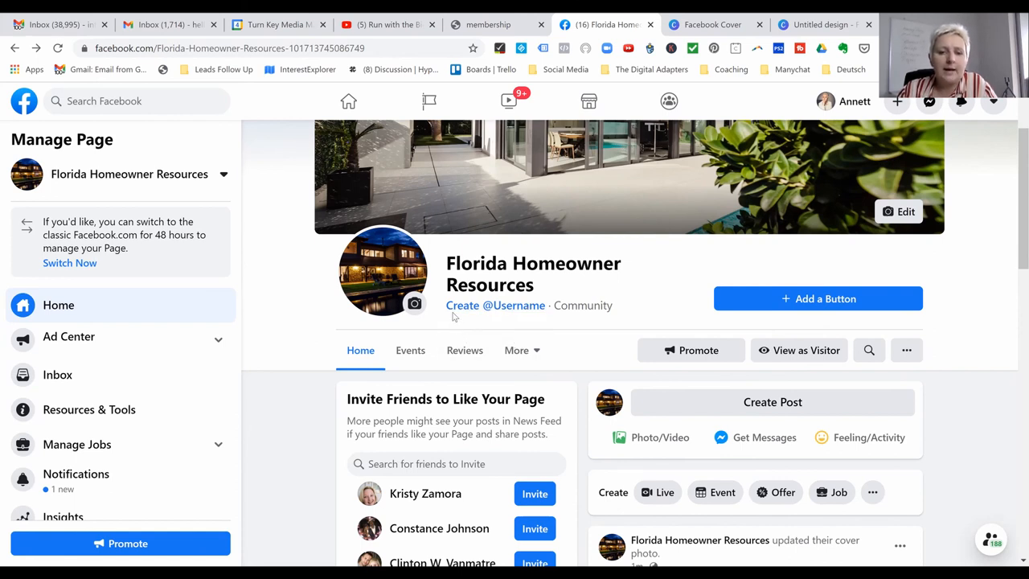
mouse_move(515, 312)
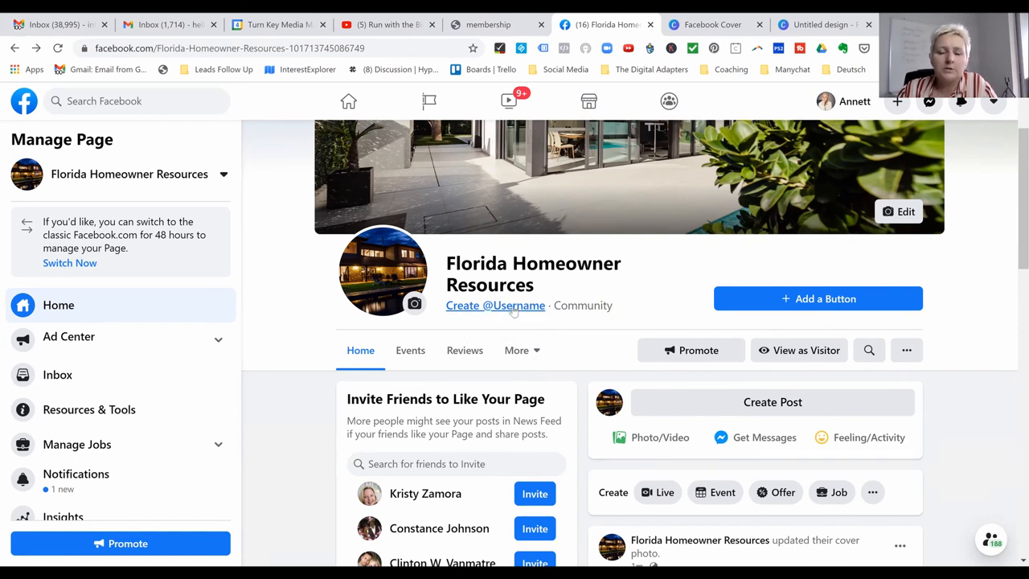